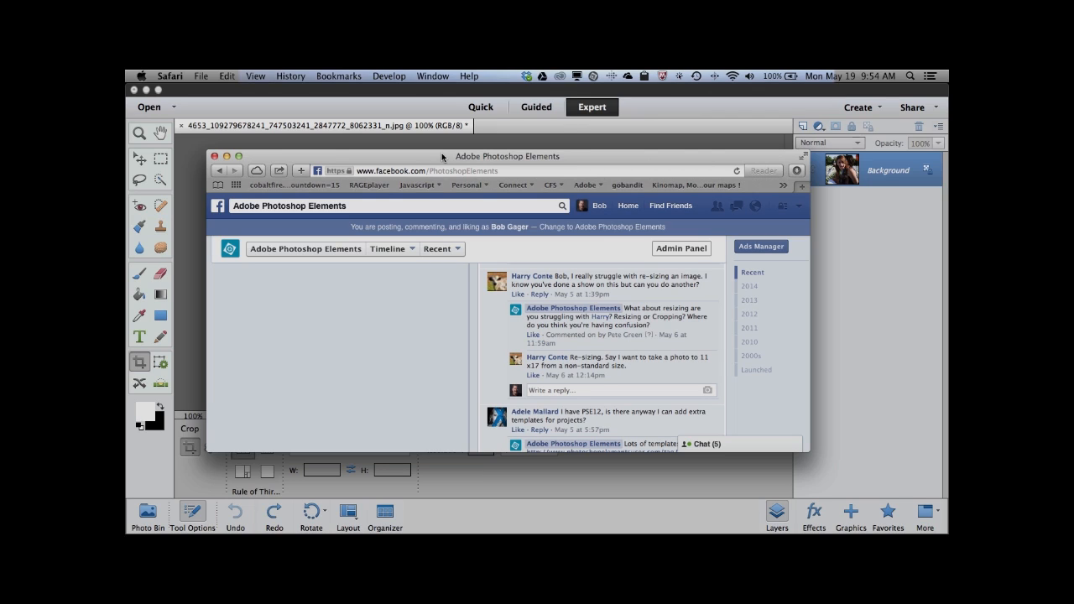
mouse_move(507, 129)
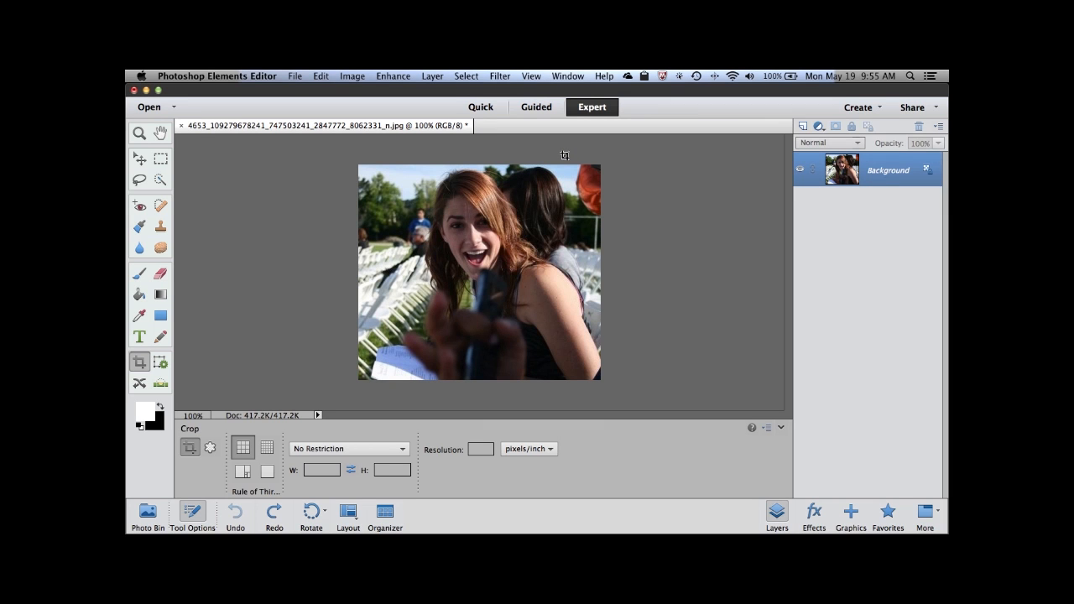
Step: Bring up Image Size for the 400×356 px, 72 ppi portrait via Image > Resize
click(352, 76)
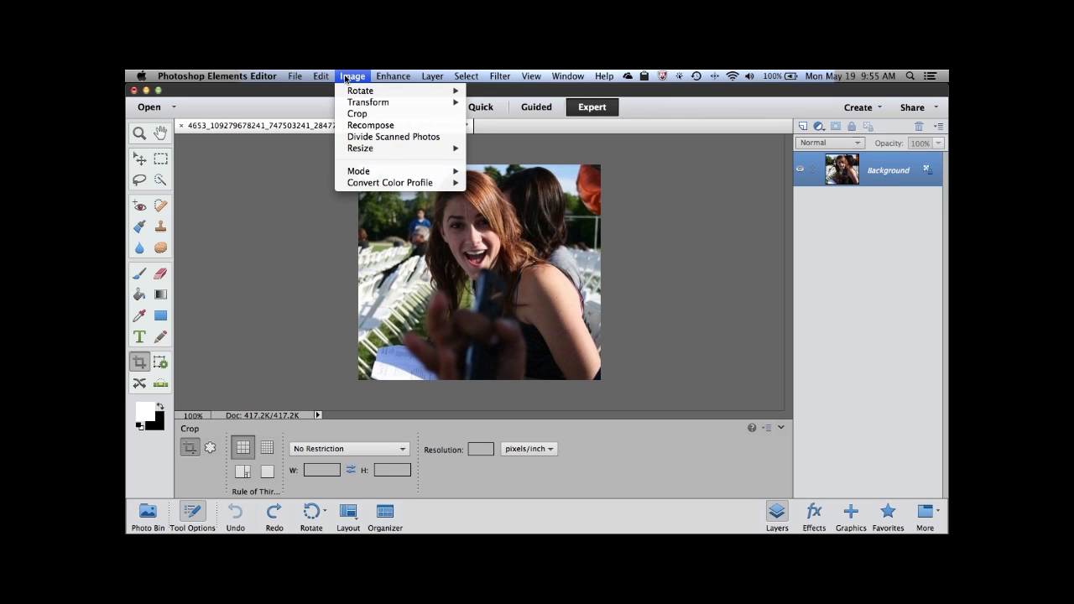
mouse_move(359, 147)
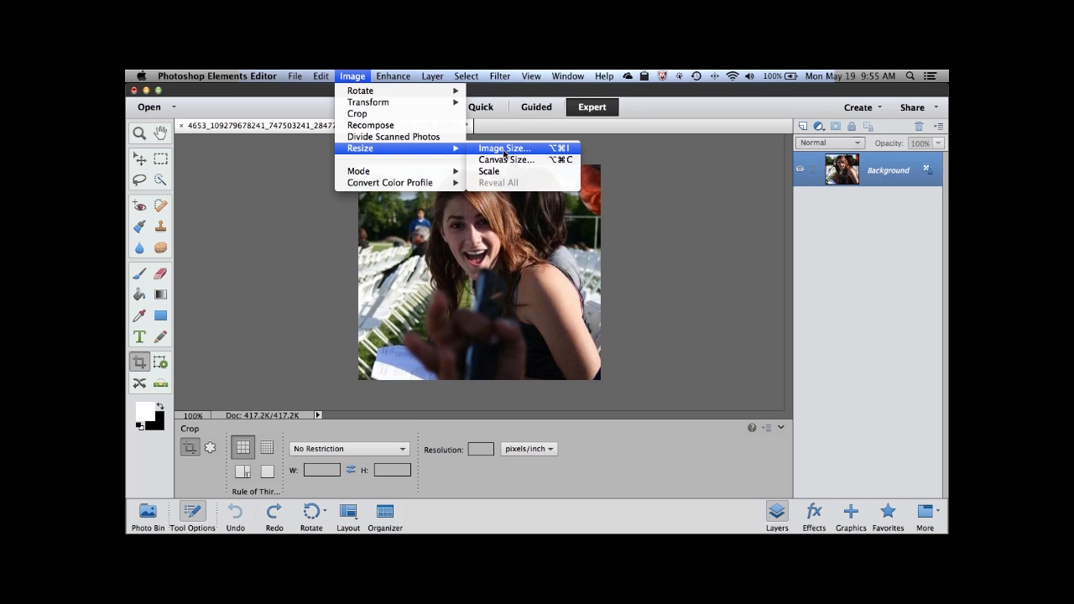
mouse_move(413, 151)
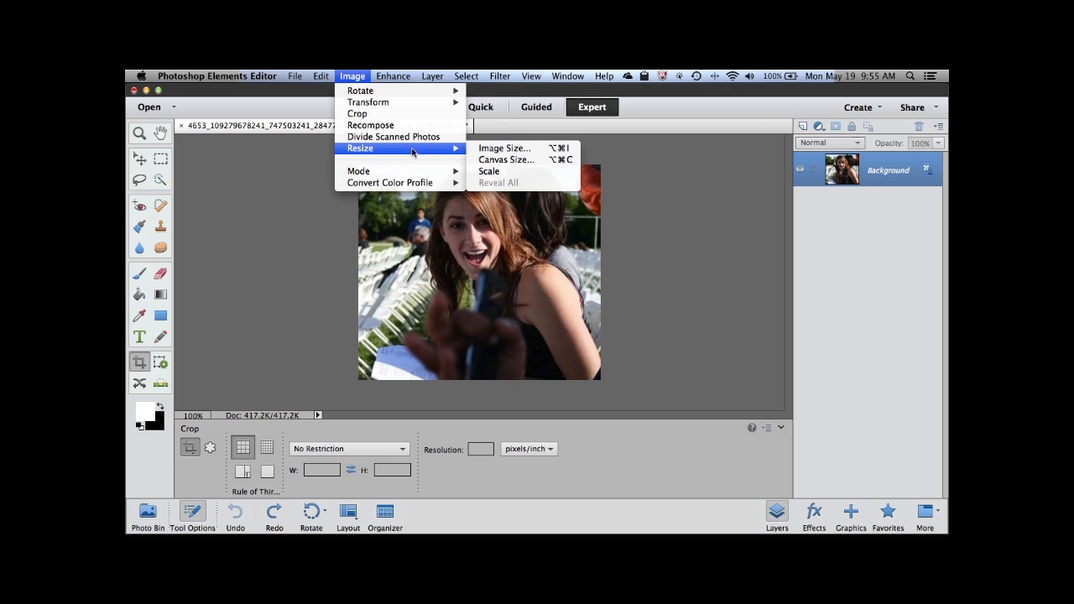
mouse_move(504, 147)
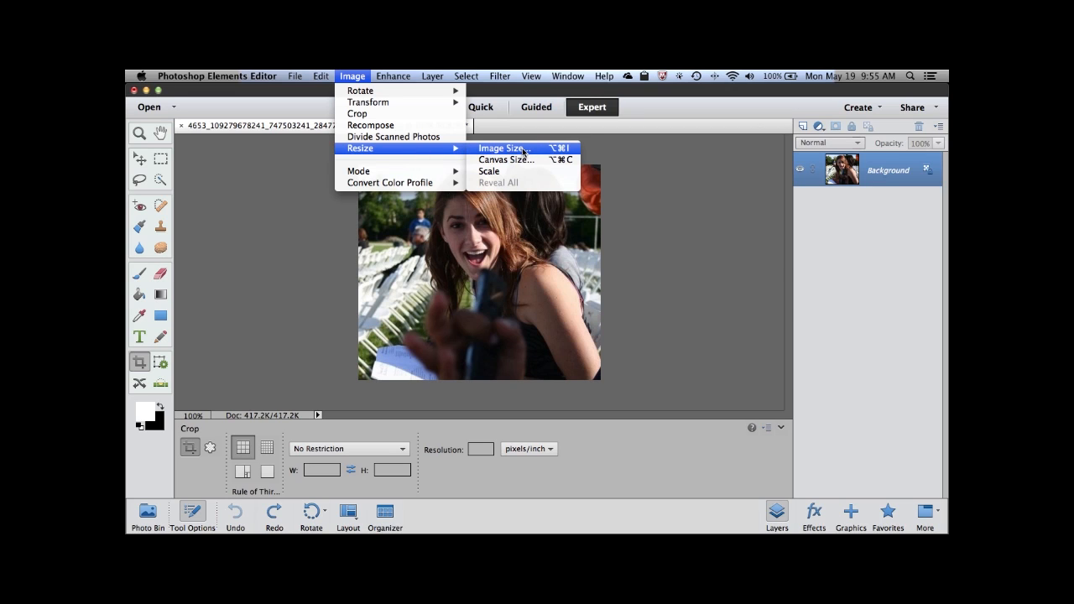
click(503, 148)
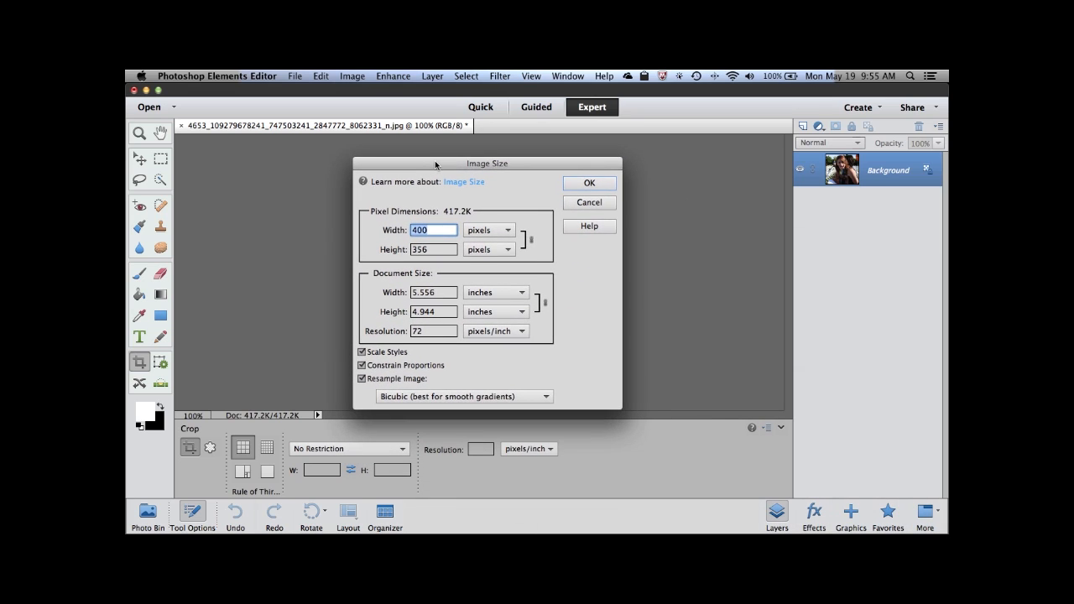
mouse_move(507, 190)
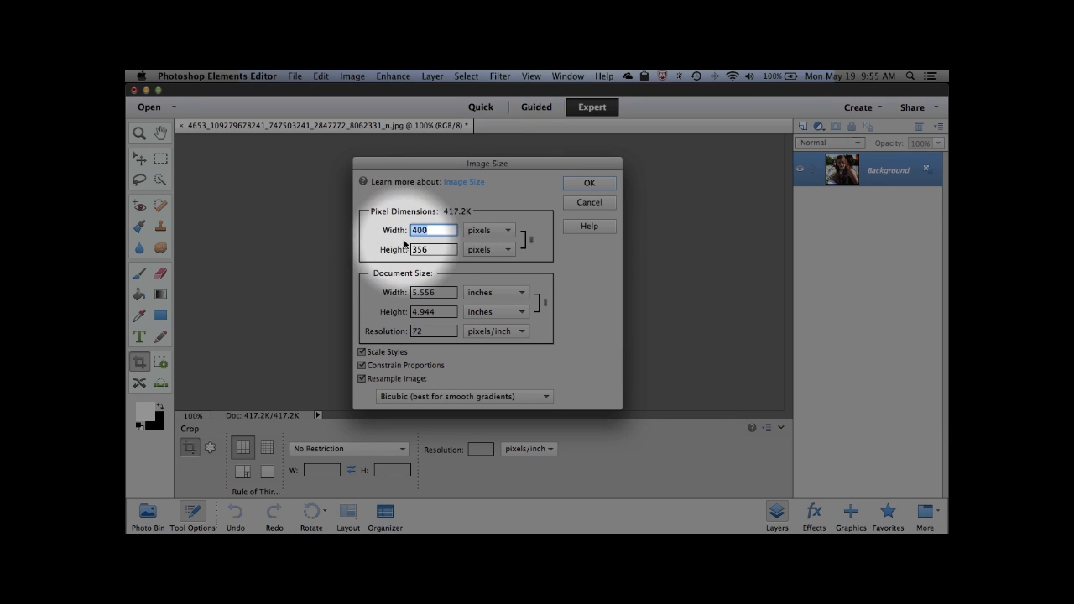
mouse_move(392, 245)
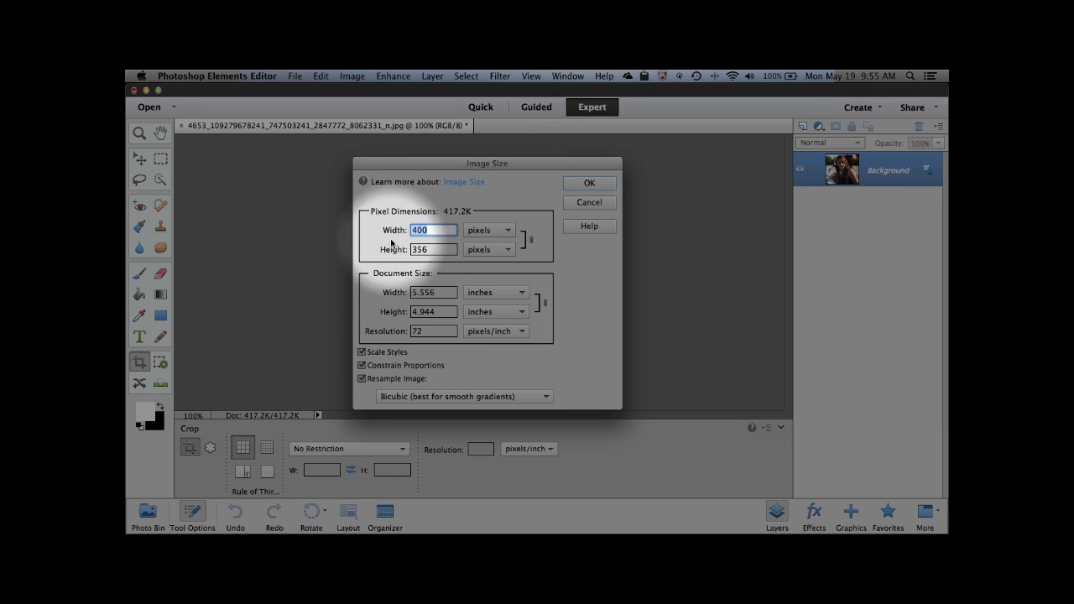
mouse_move(433, 230)
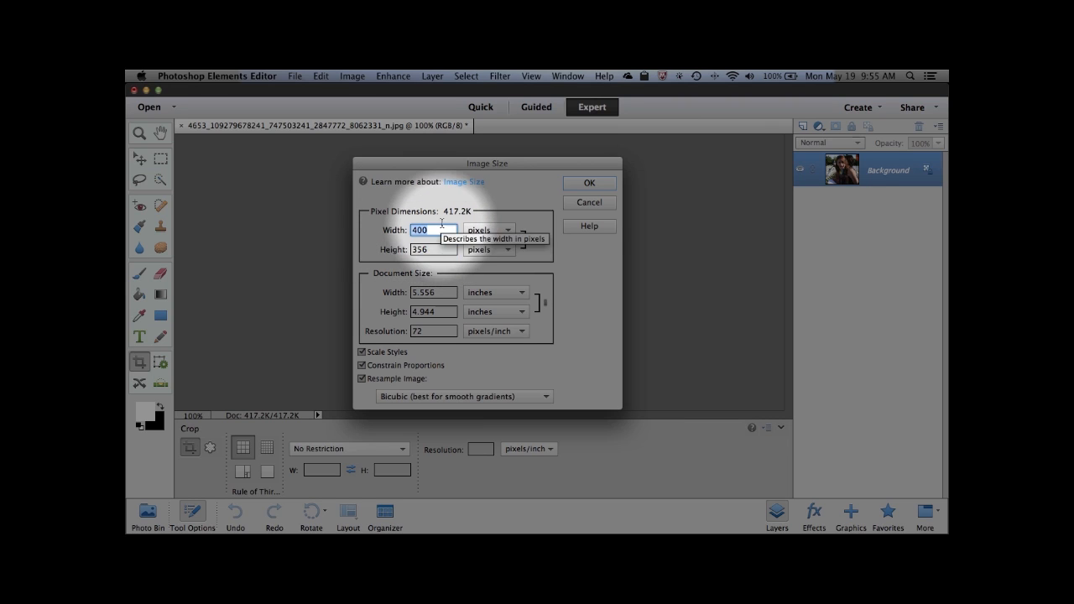
mouse_move(520, 272)
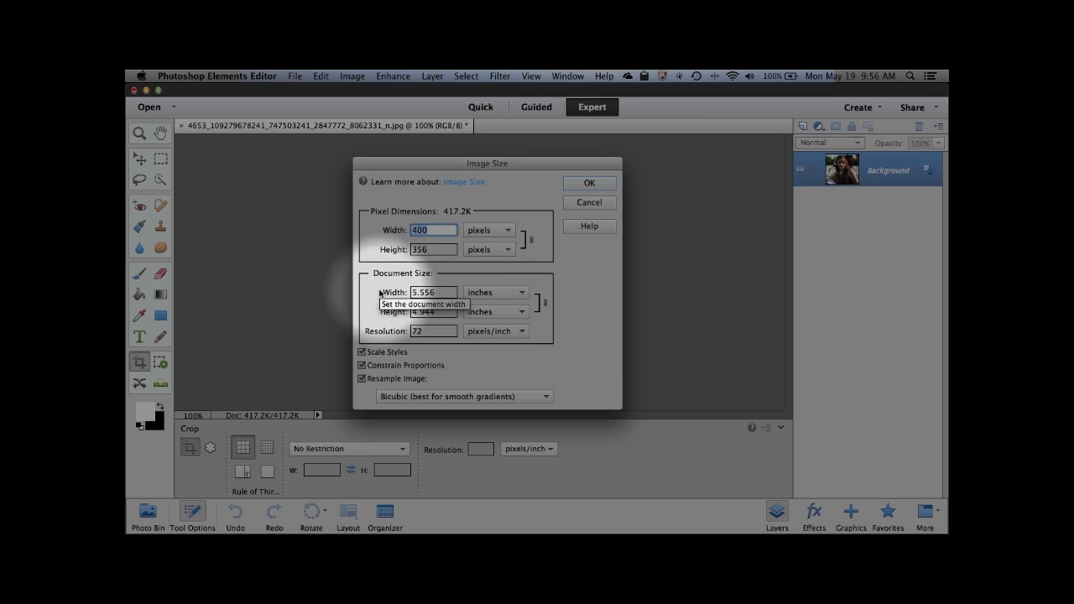
mouse_move(460, 268)
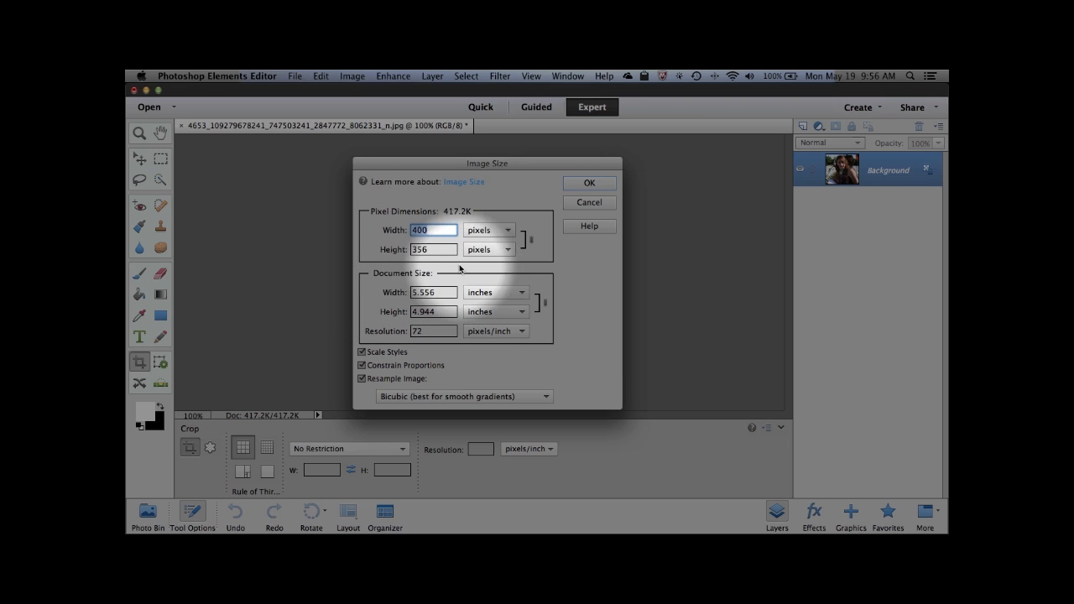
mouse_move(457, 292)
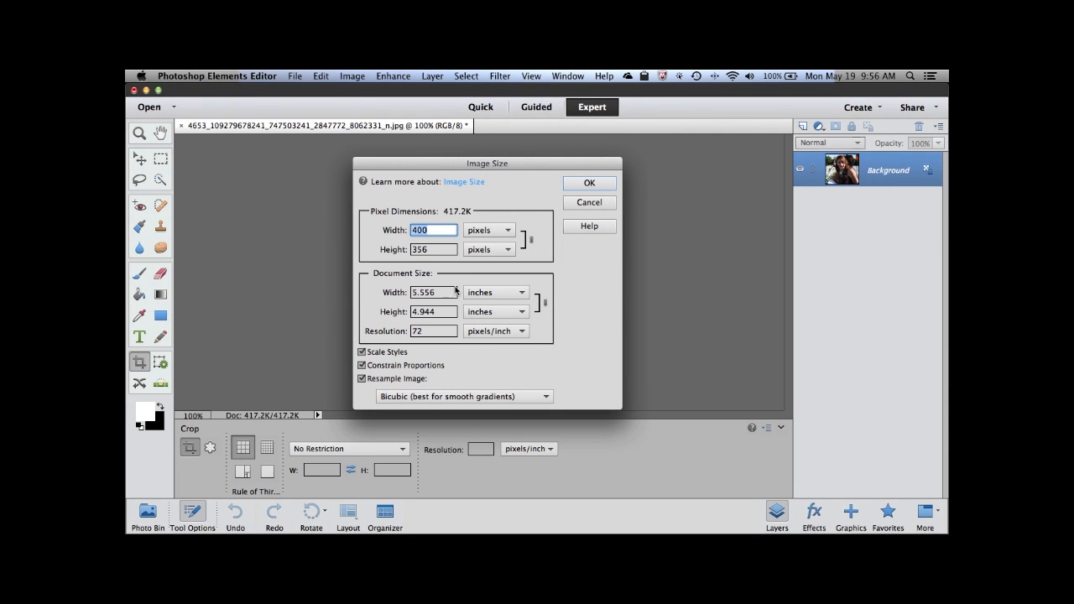
mouse_move(366, 299)
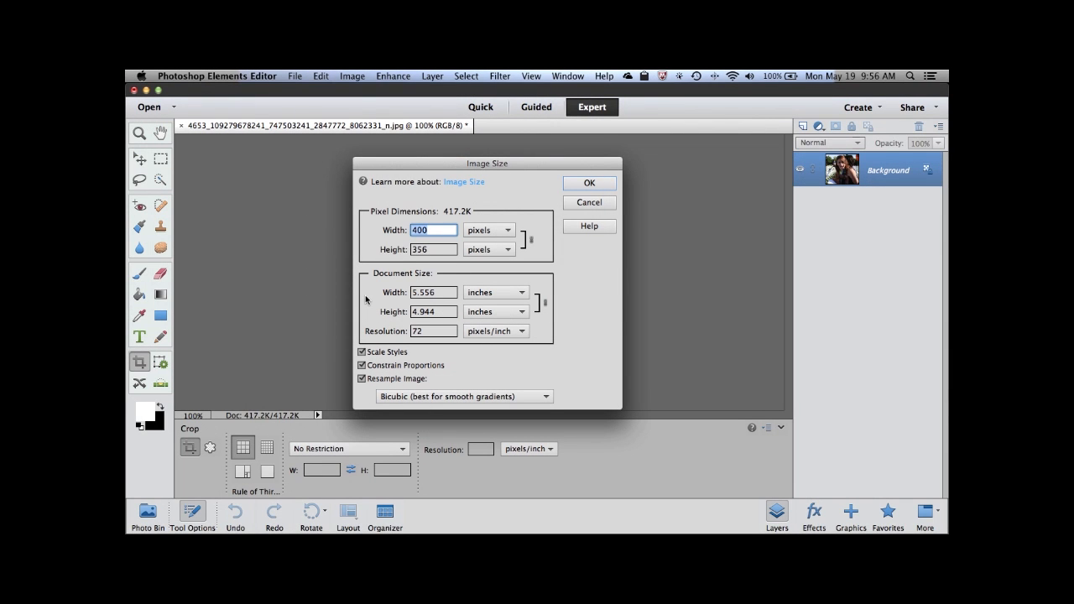
mouse_move(366, 292)
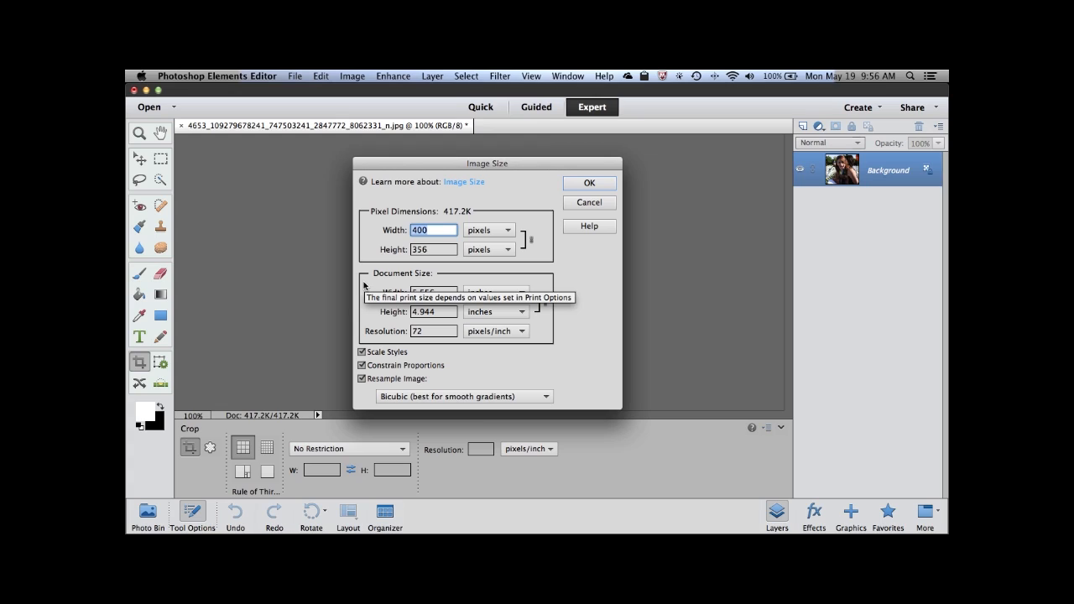
mouse_move(571, 356)
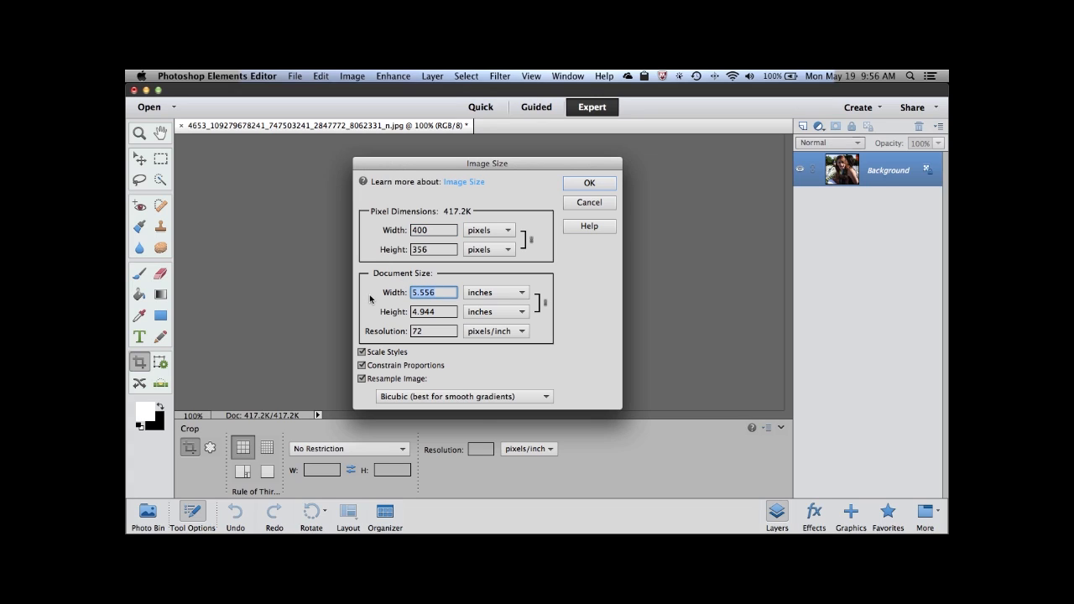
Step: Enter a 17-inch document width (briefly trying a height value), giving 17 × 15.13 in at 1224×1089 px
text(17)
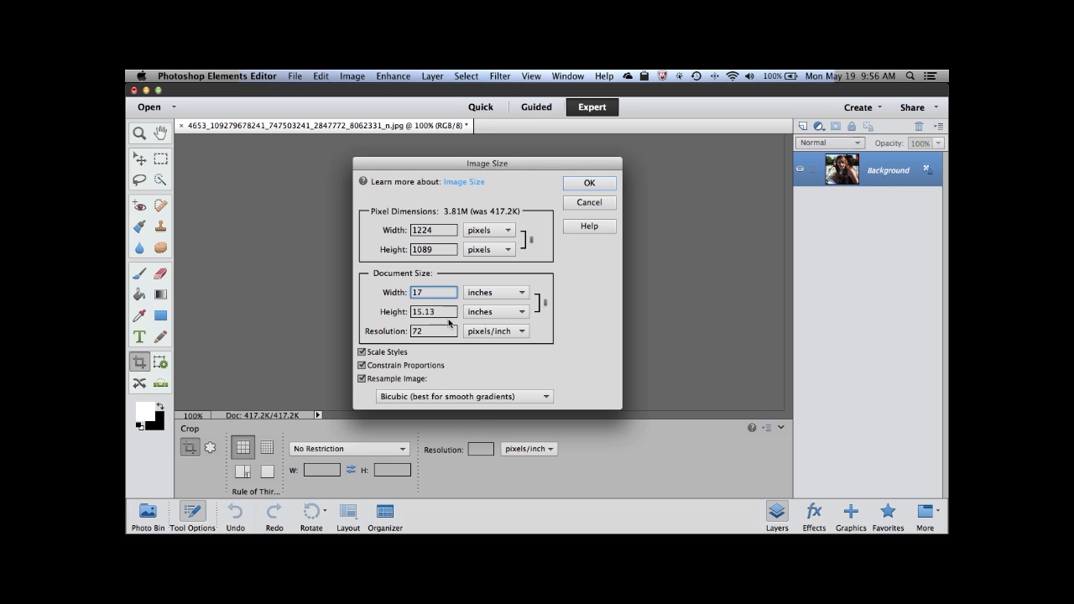
mouse_move(436, 322)
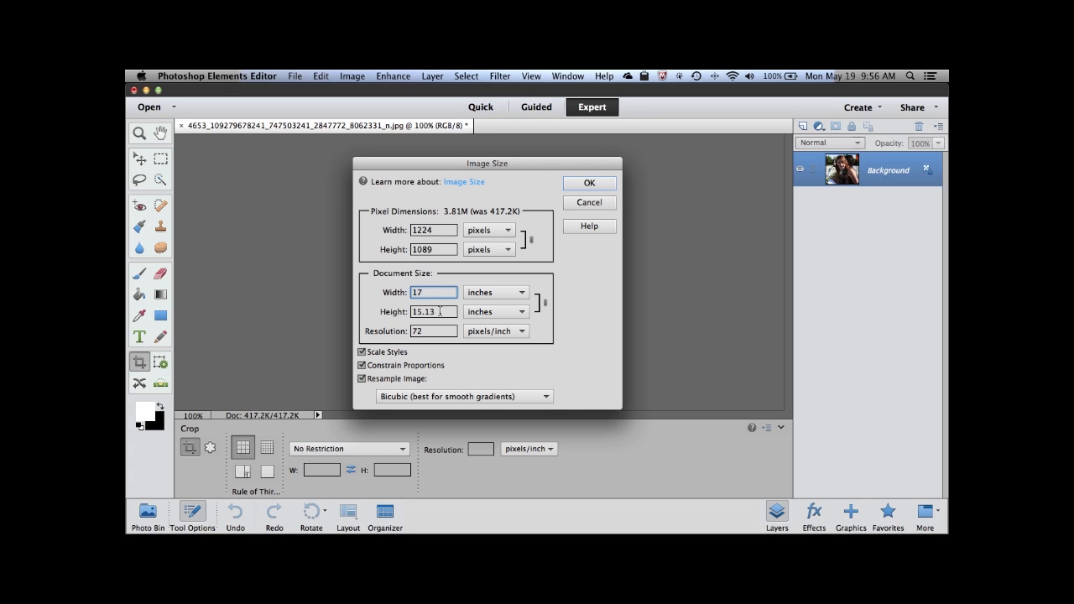
mouse_move(438, 311)
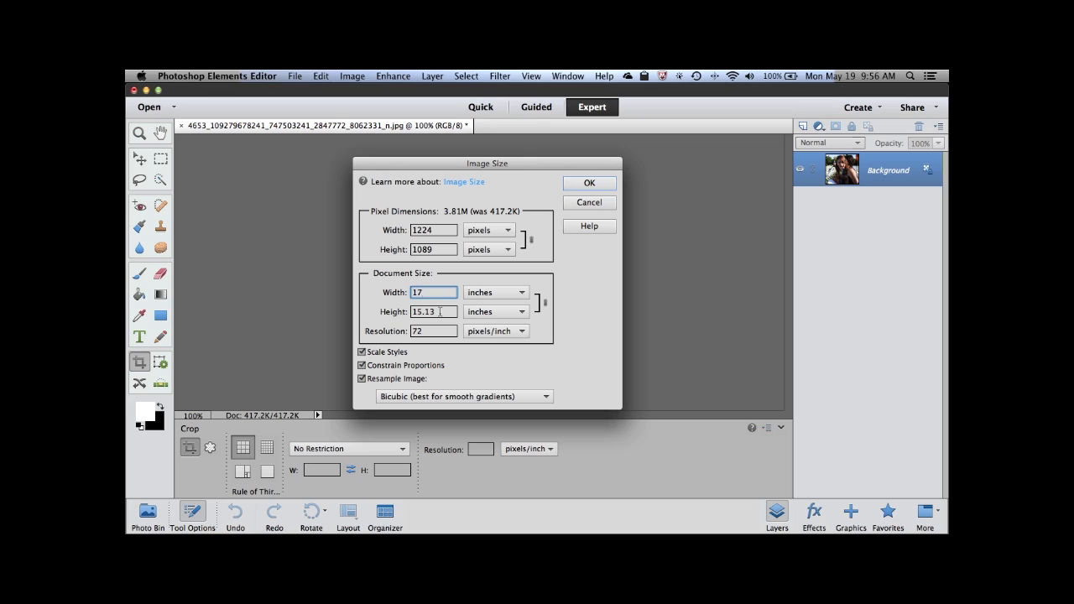
text(11)
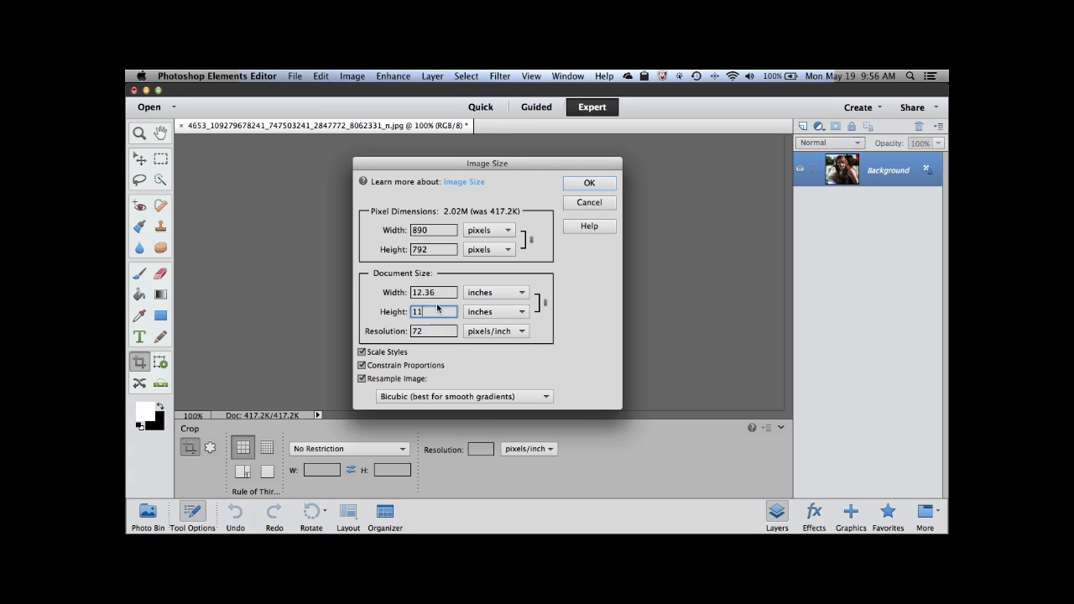
click(431, 292)
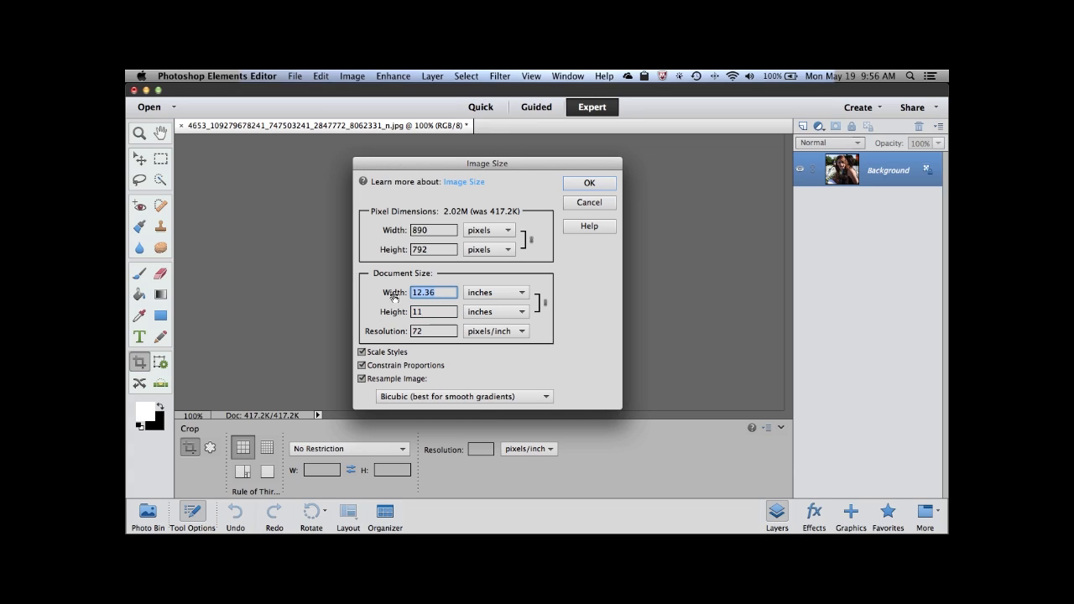
mouse_move(376, 330)
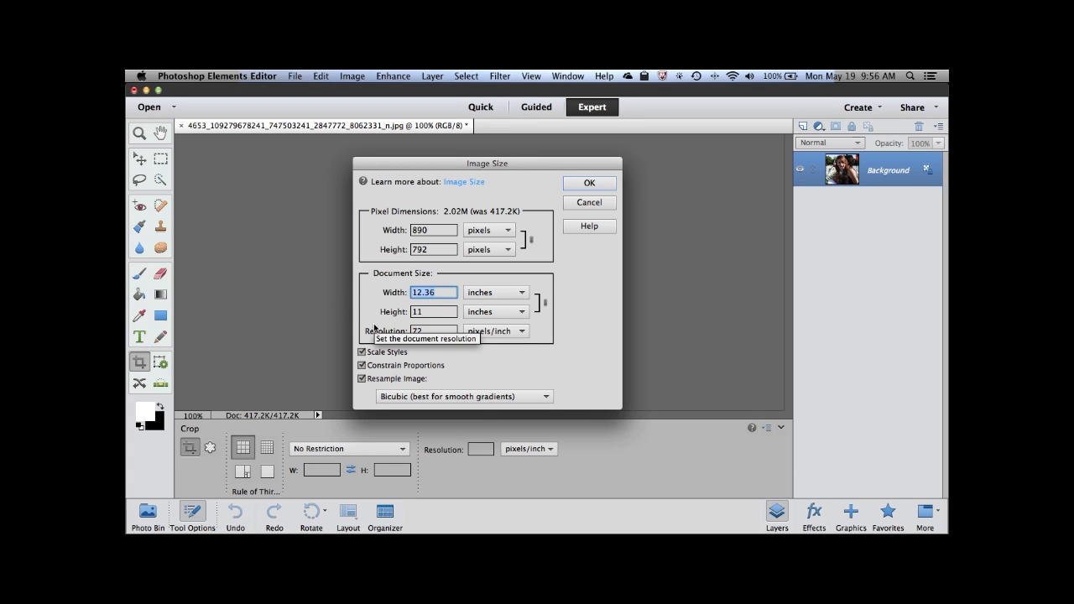
text(17)
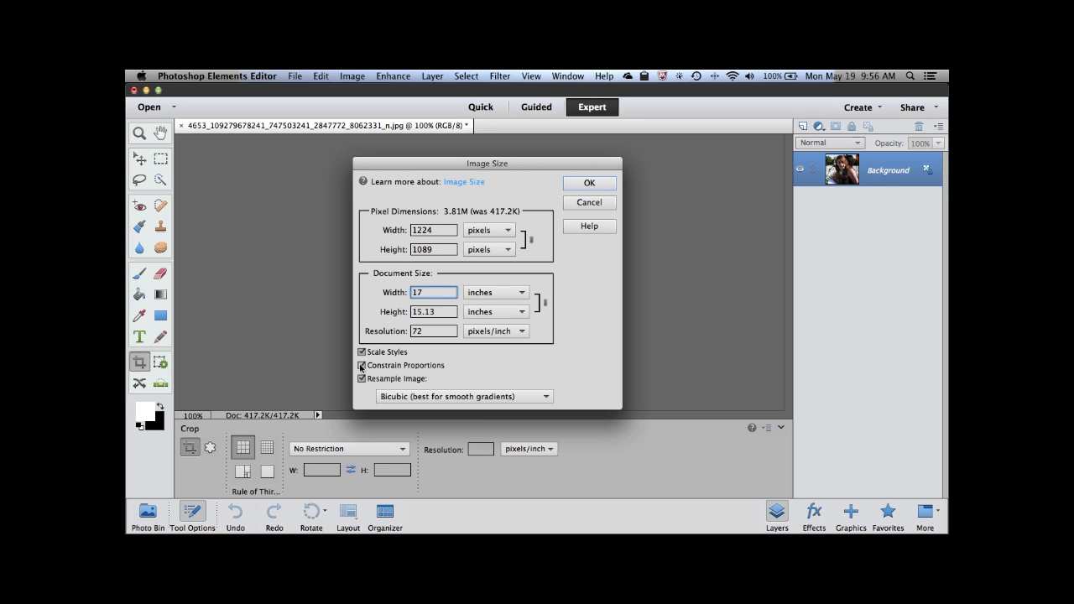
Step: Turn off Constrain Proportions and apply a 17 × 11 inch size, stretching the photo to 1224×792 px
click(362, 365)
text(11)
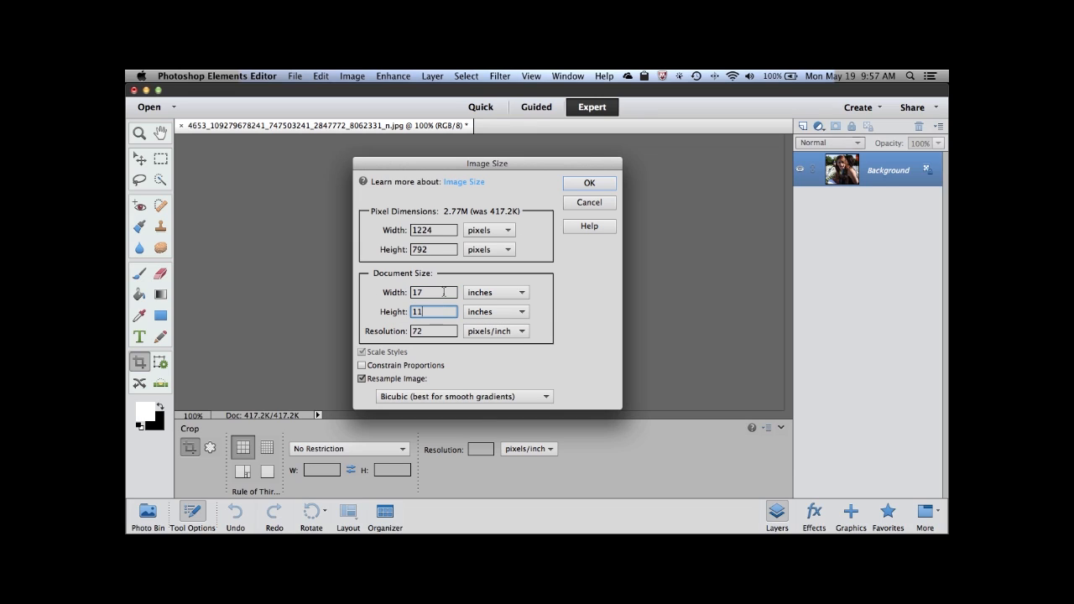
mouse_move(569, 212)
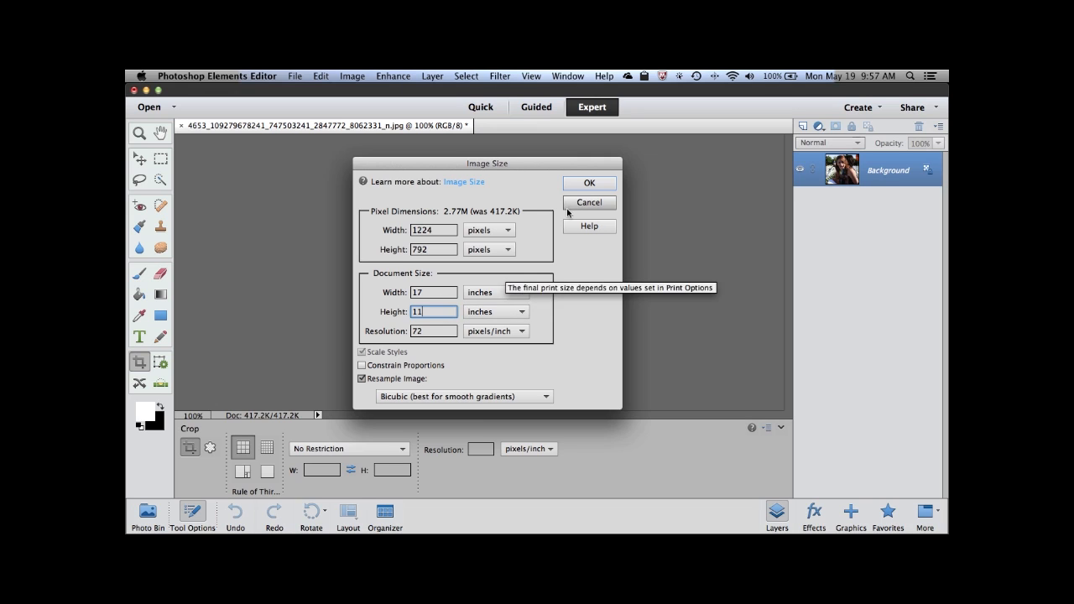
click(589, 182)
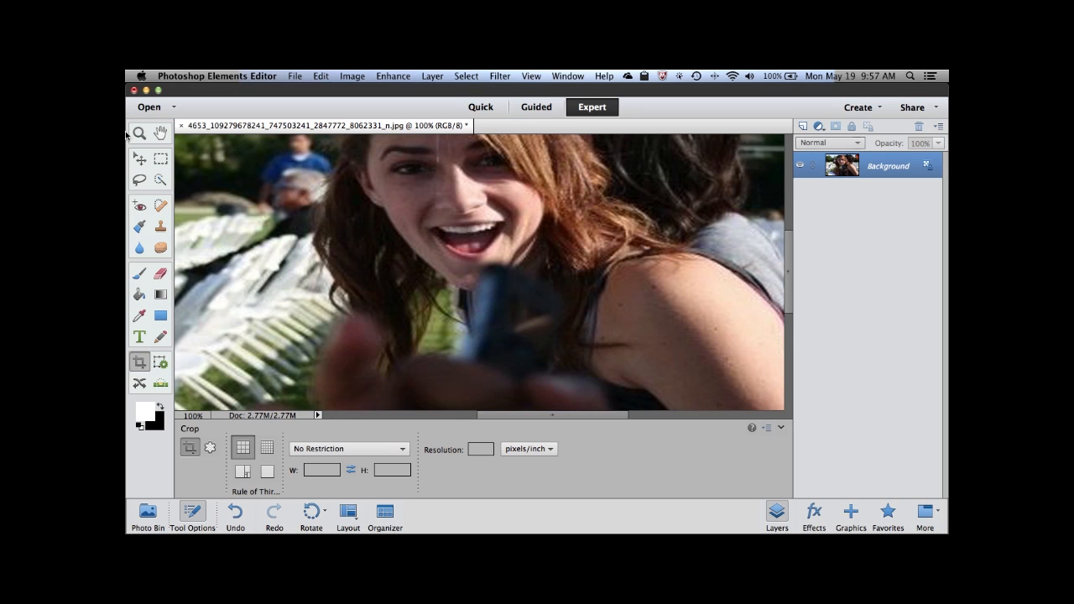
Step: View the whole stretched photo with the Hand tool and undo the 17 × 11 resize
click(160, 135)
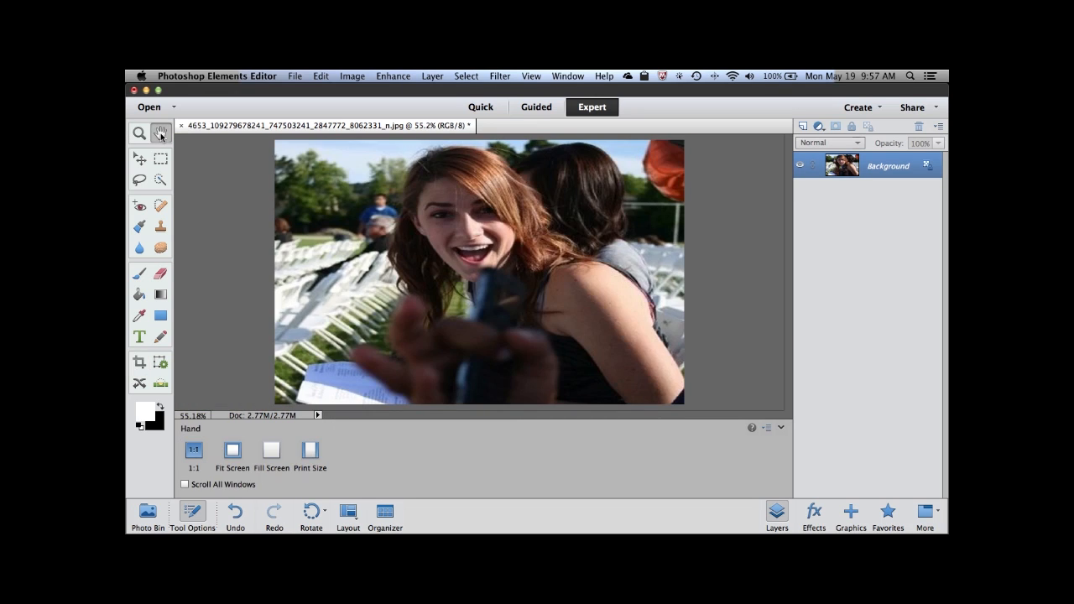
mouse_move(349, 228)
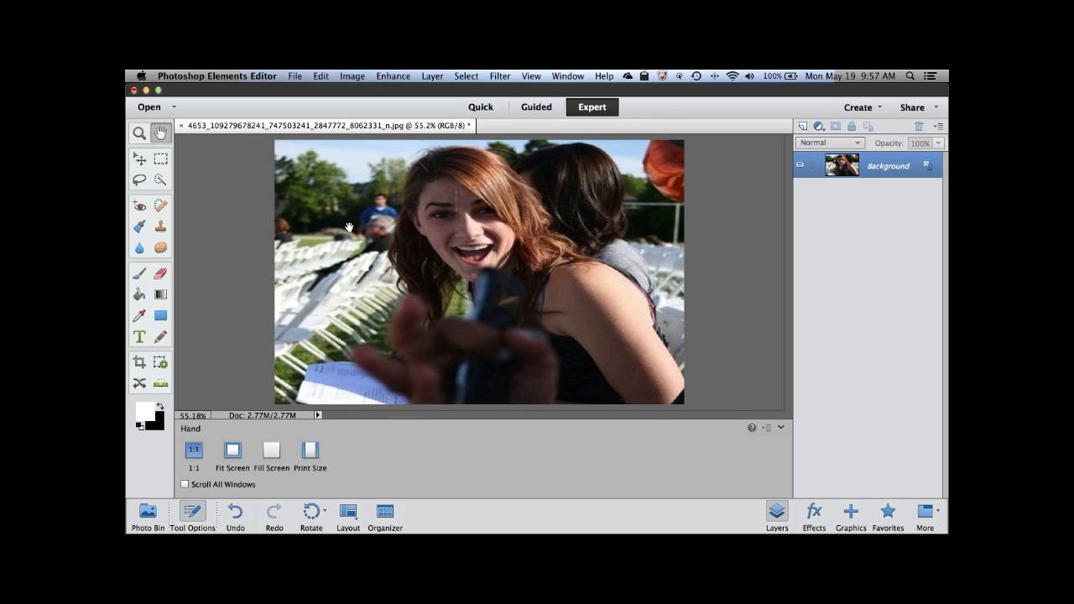
mouse_move(448, 163)
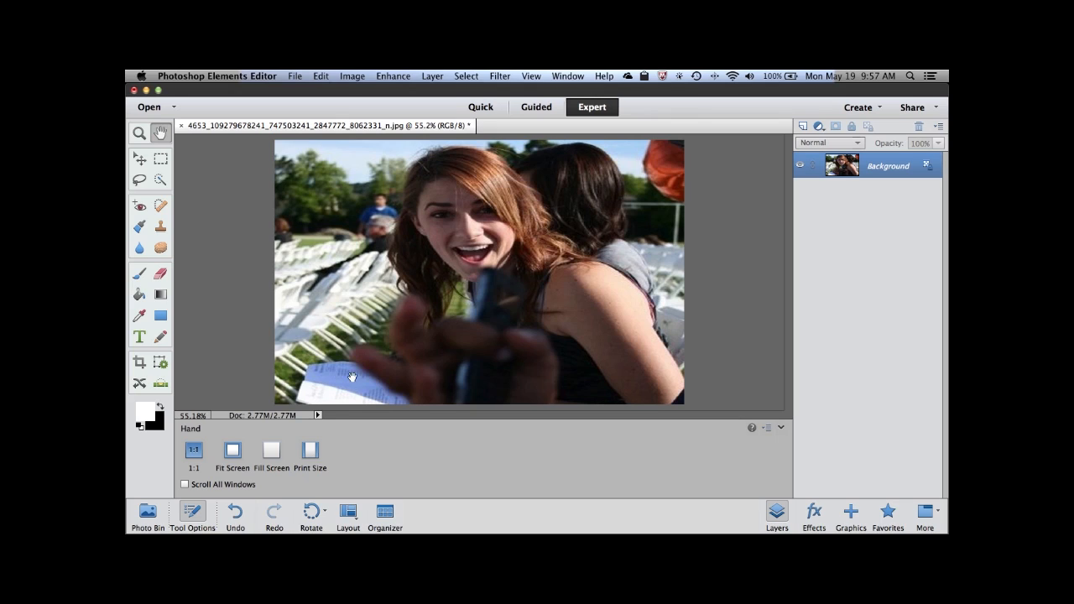
mouse_move(295, 456)
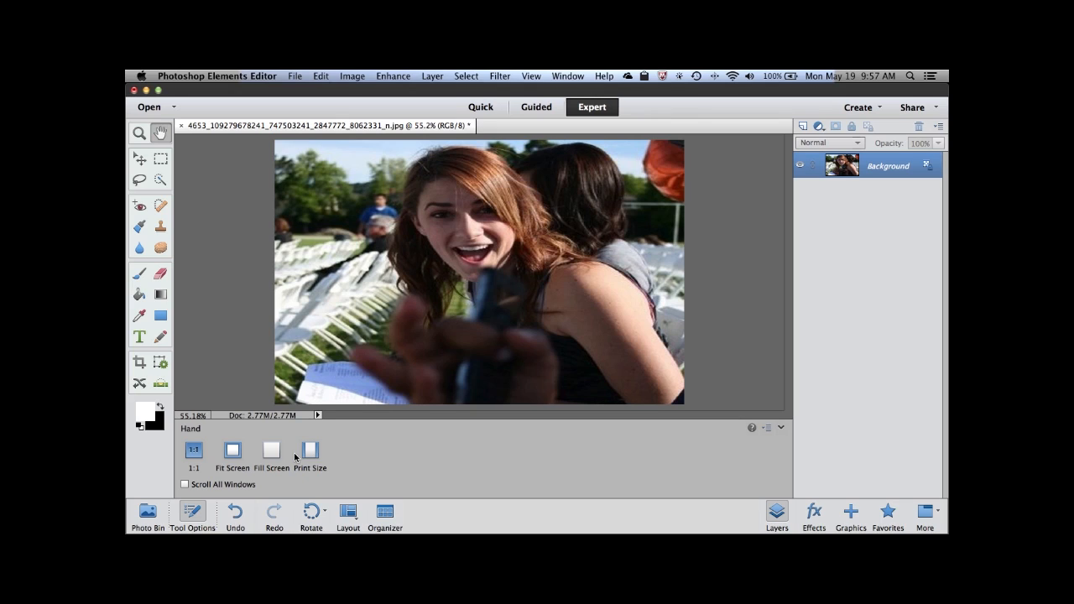
click(235, 512)
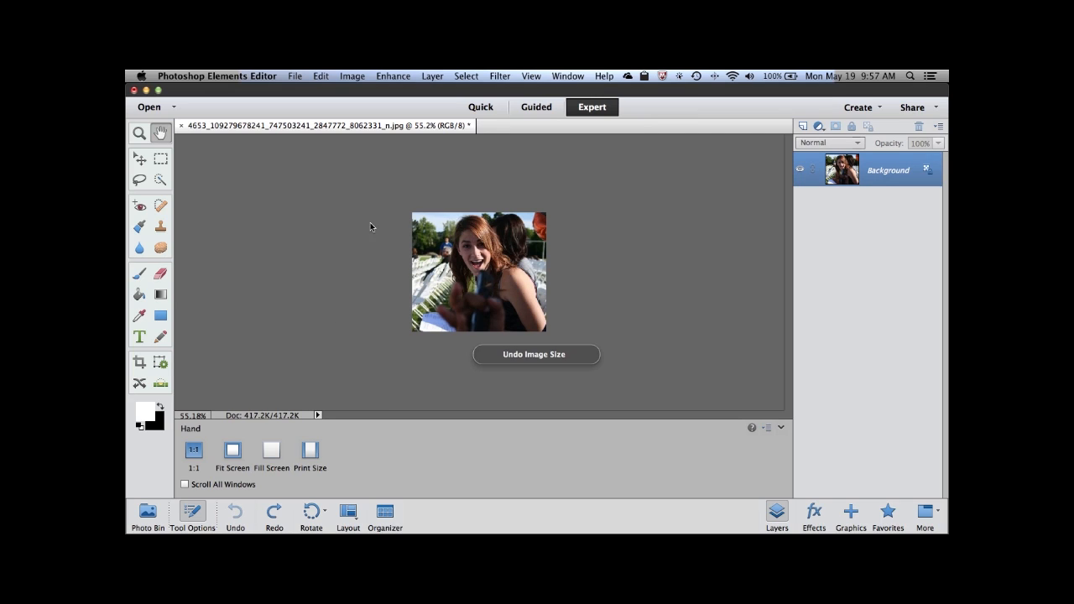
click(353, 75)
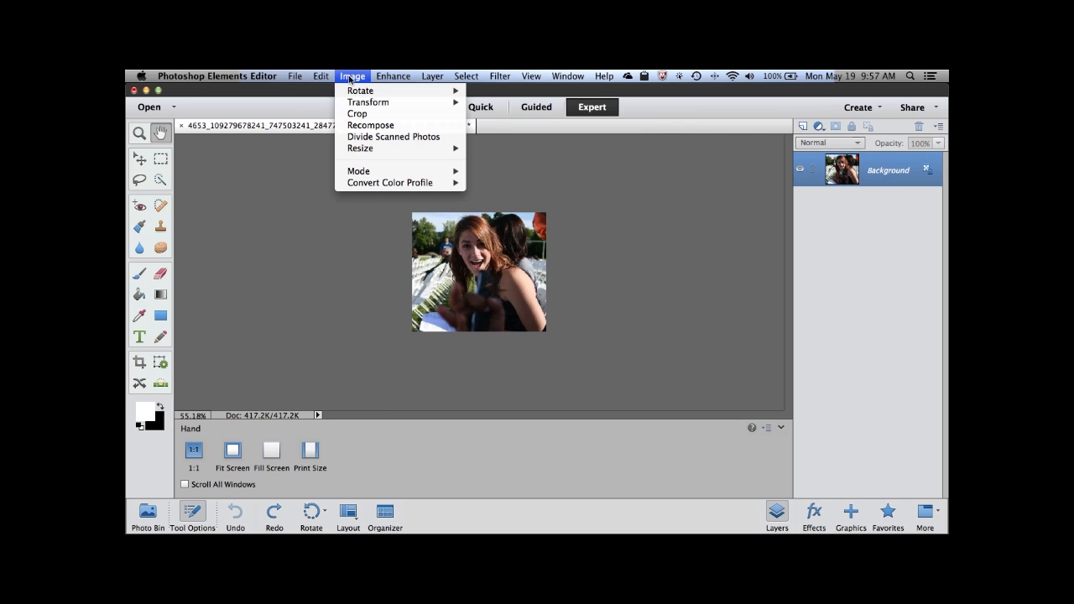
mouse_move(369, 148)
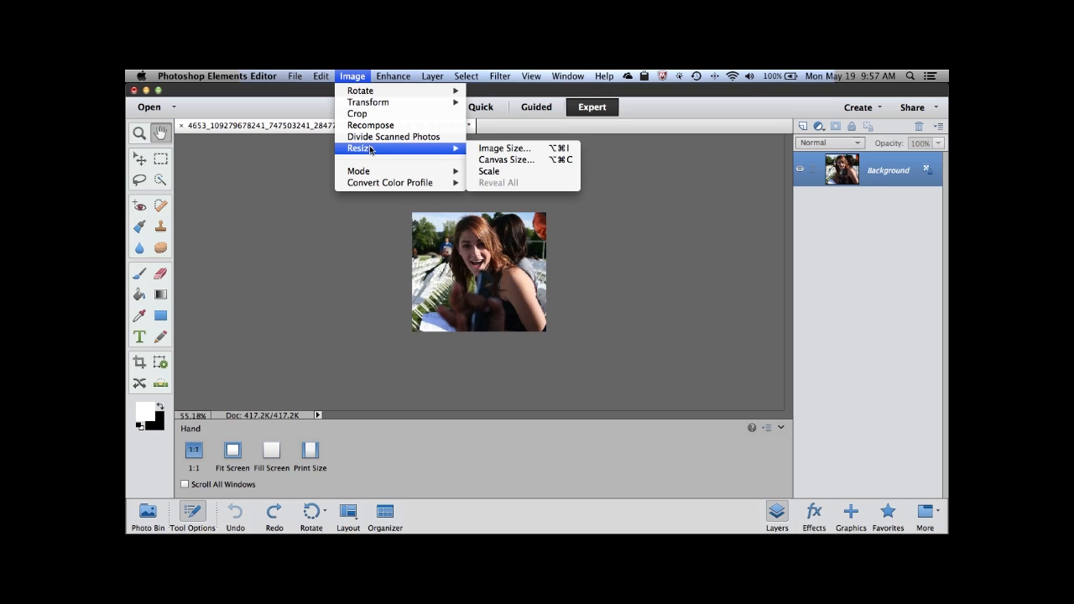
Step: In Image Size, lock Constrain Proportions and set the width to 17 inches
click(504, 147)
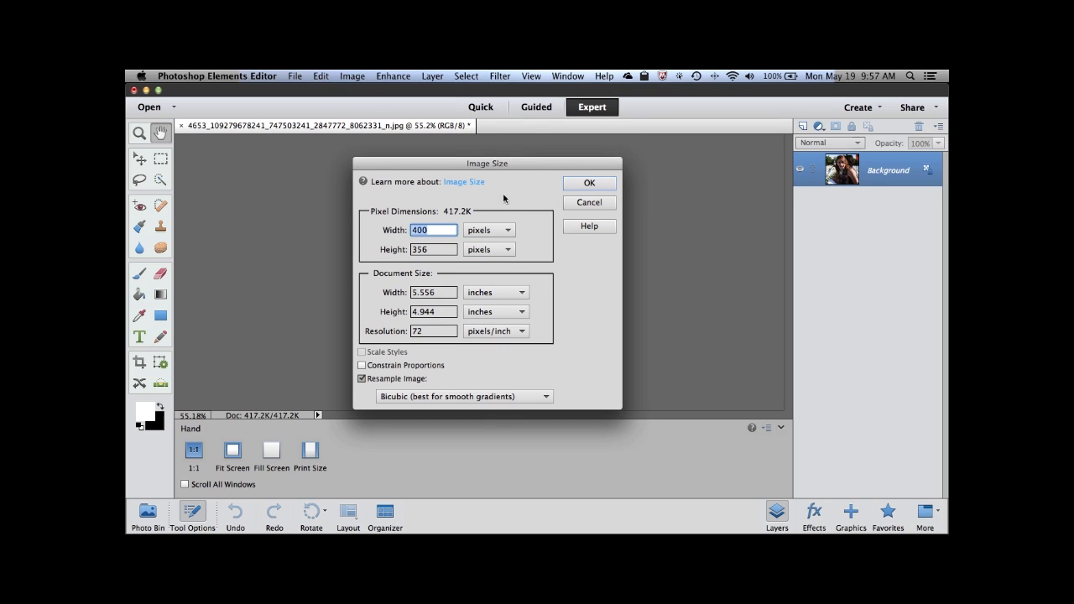
click(362, 366)
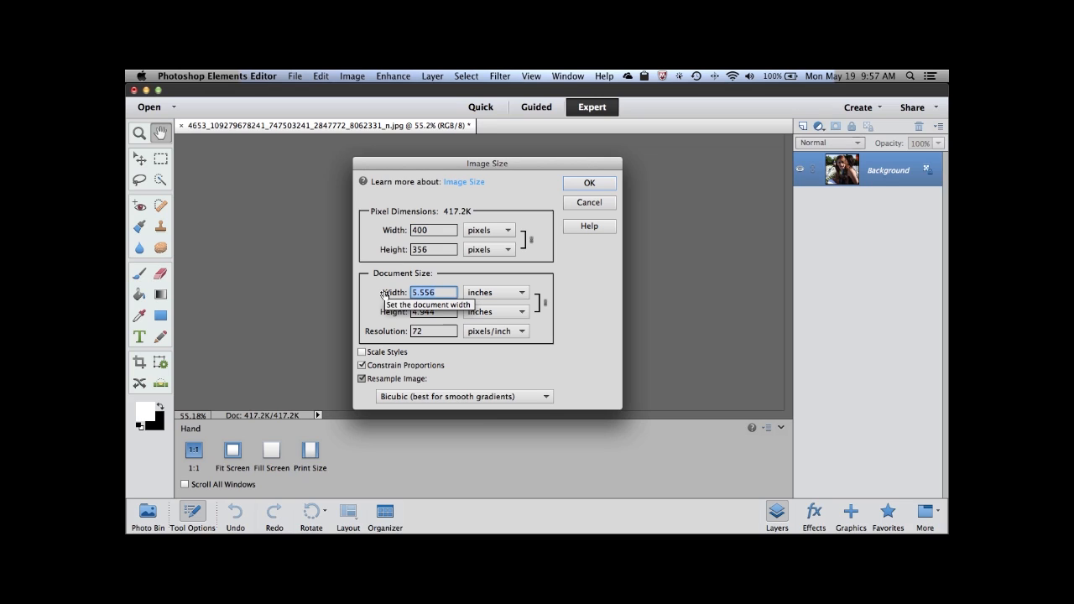
text(17)
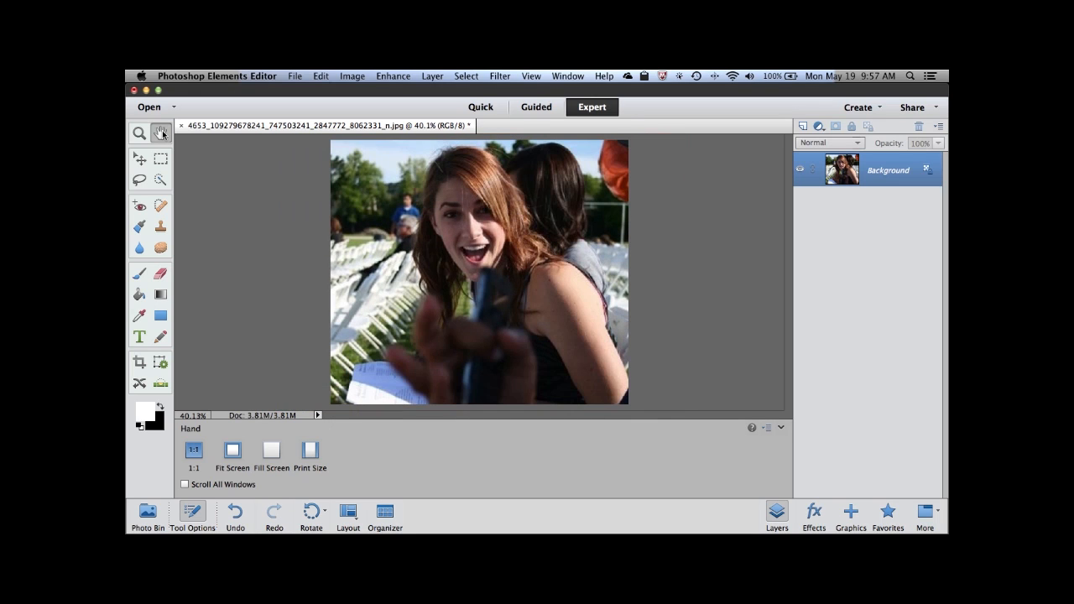
mouse_move(161, 132)
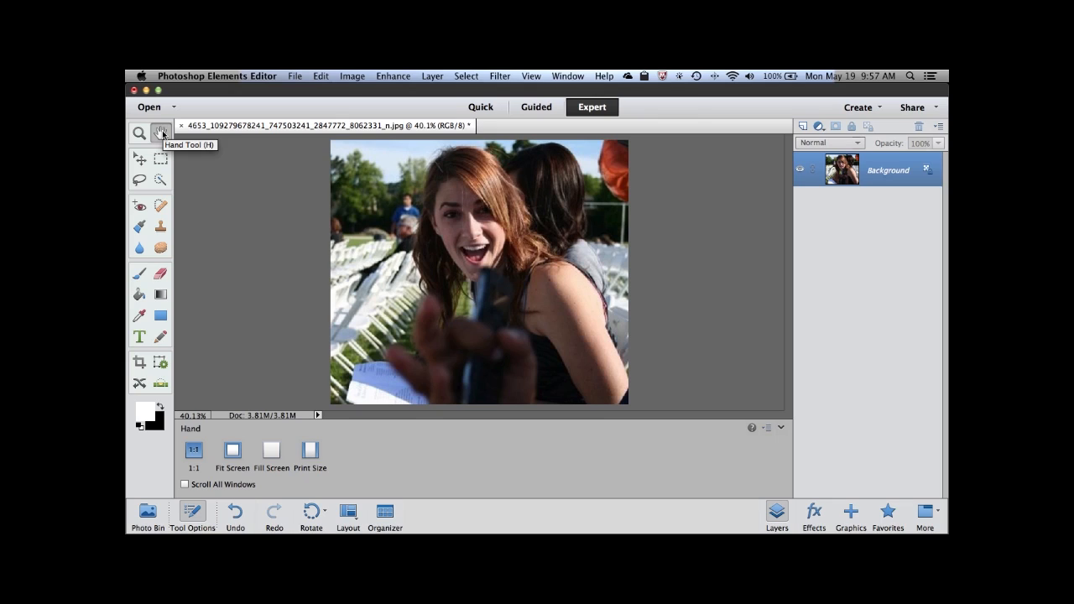
mouse_move(255, 446)
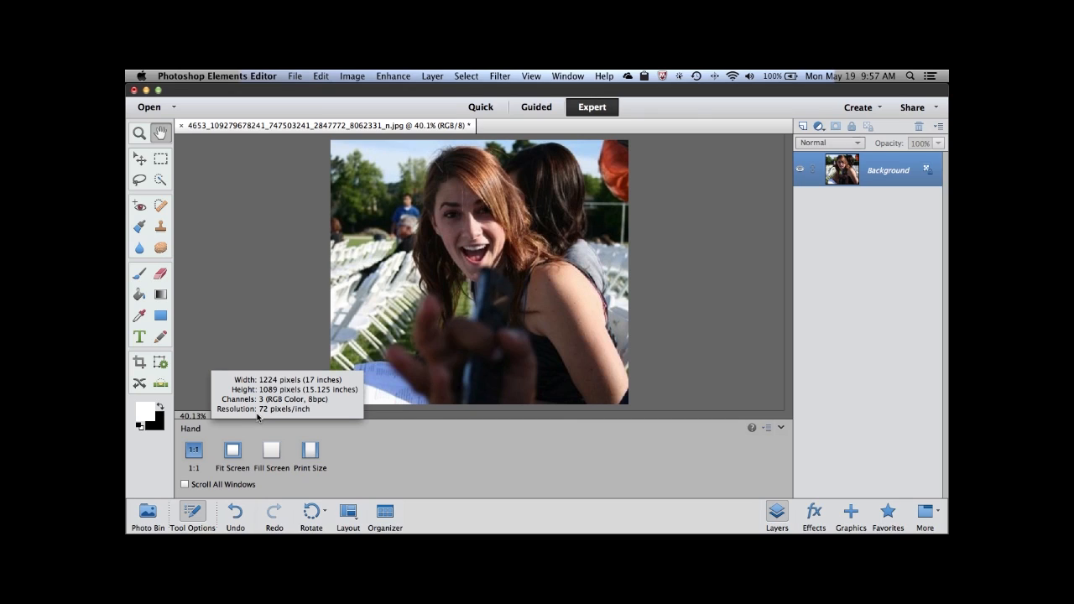
mouse_move(356, 376)
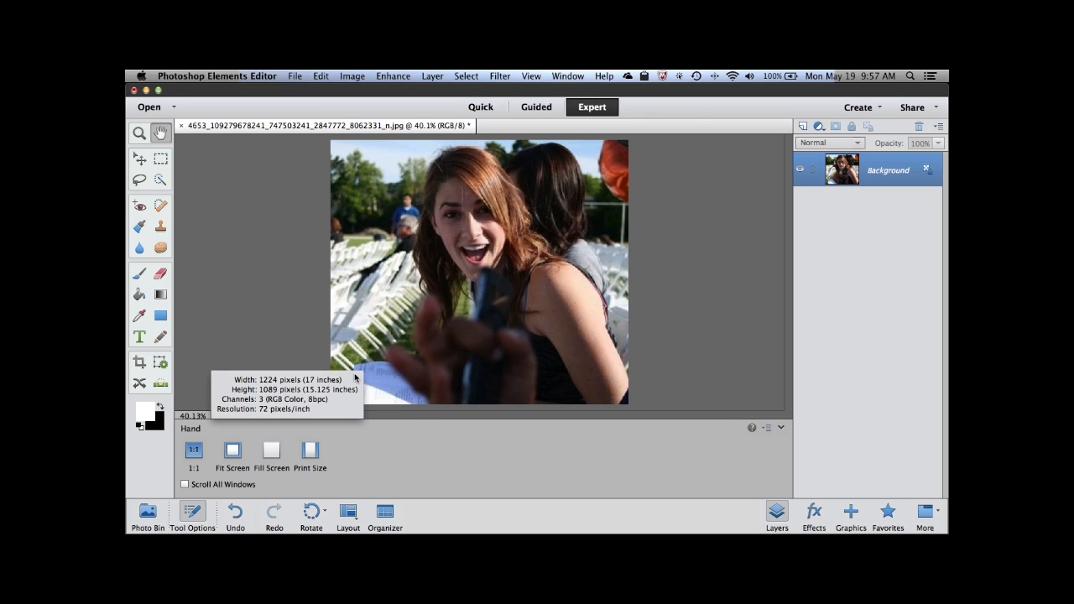
mouse_move(359, 389)
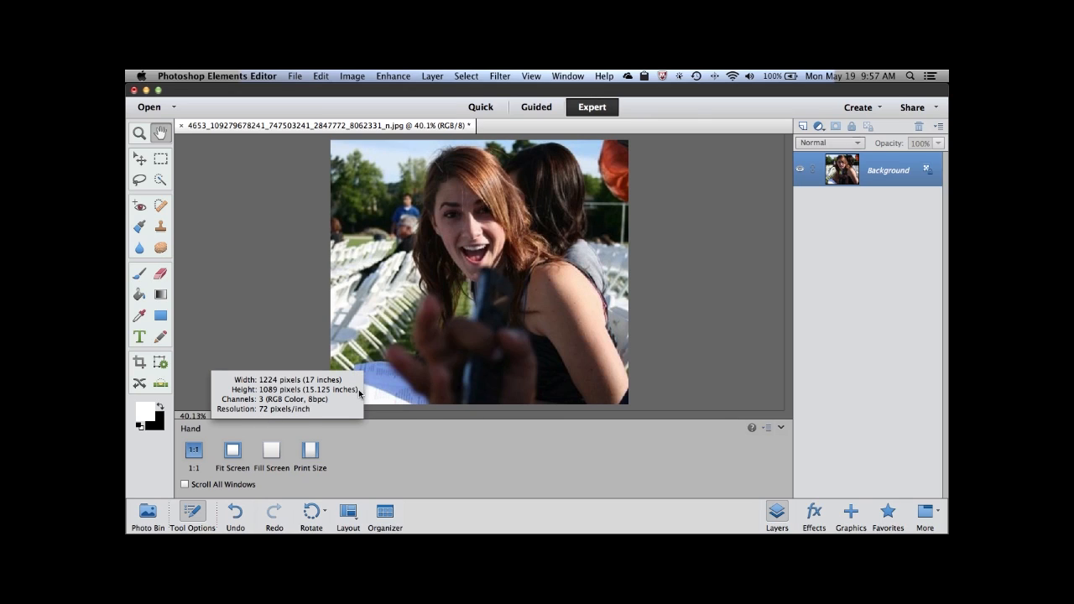
mouse_move(356, 397)
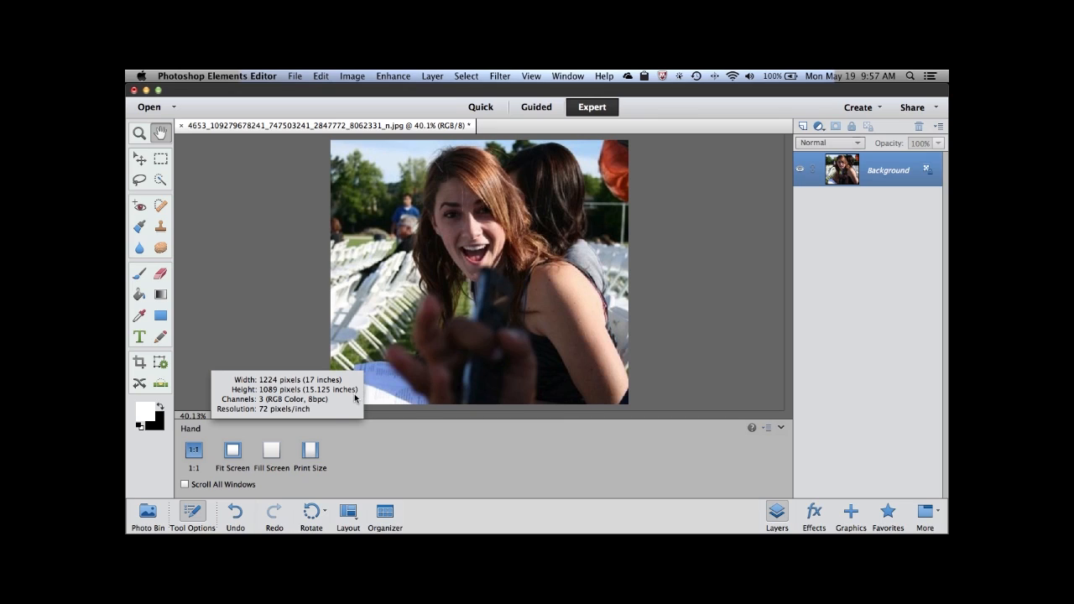
mouse_move(333, 411)
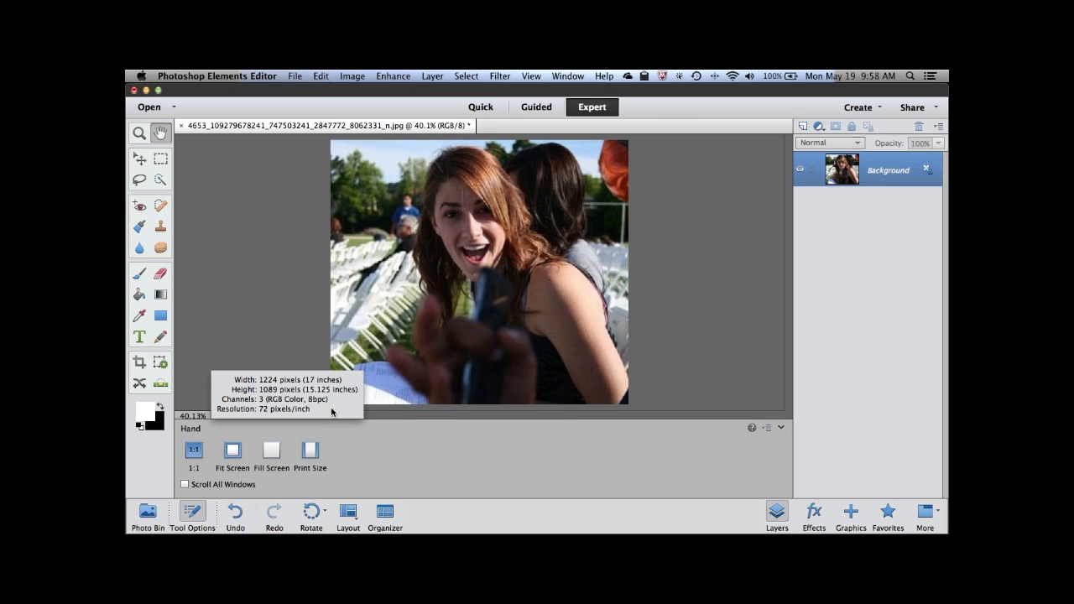
mouse_move(218, 378)
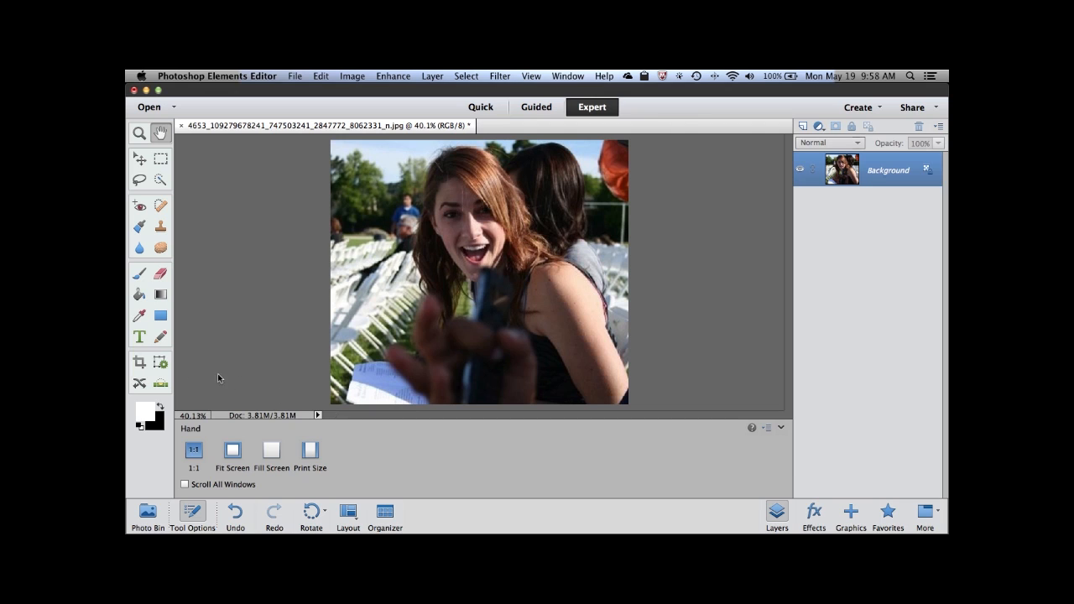
Step: Switch to the Crop tool and set a custom crop width of 17 inches
click(140, 361)
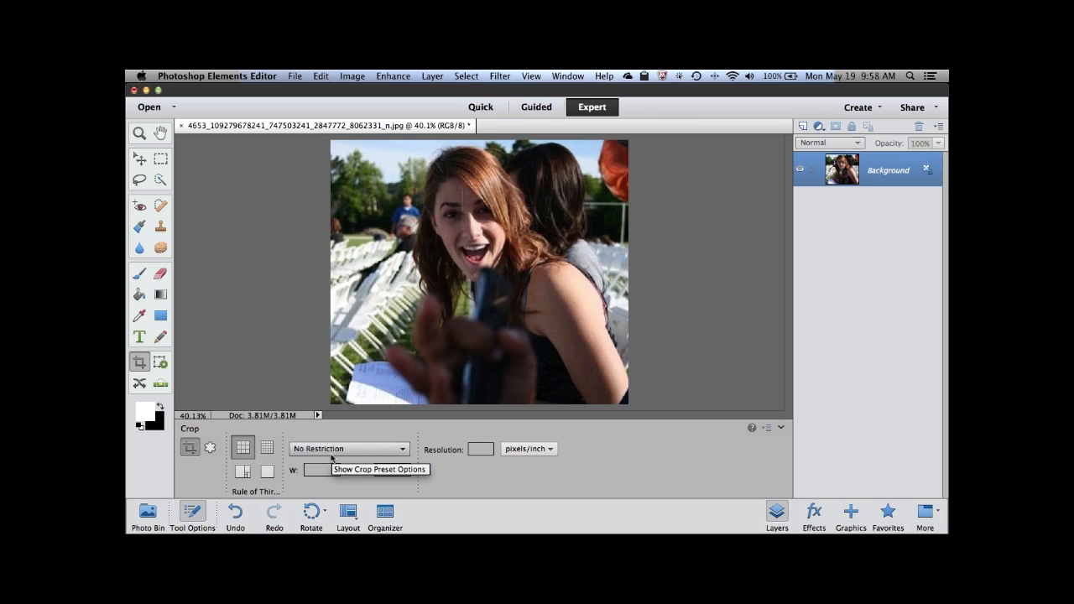
click(349, 450)
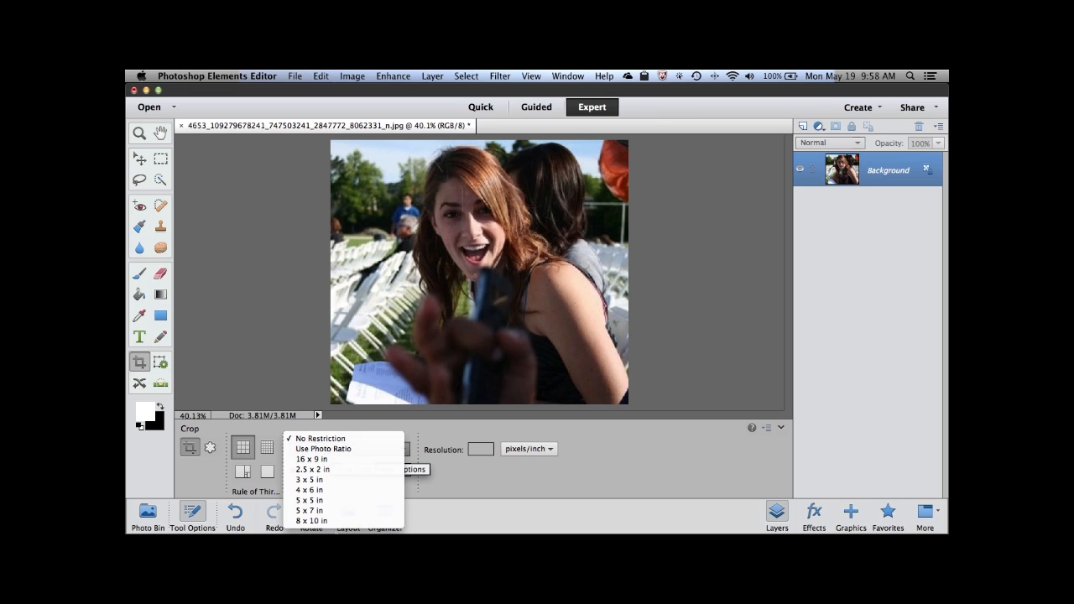
mouse_move(339, 510)
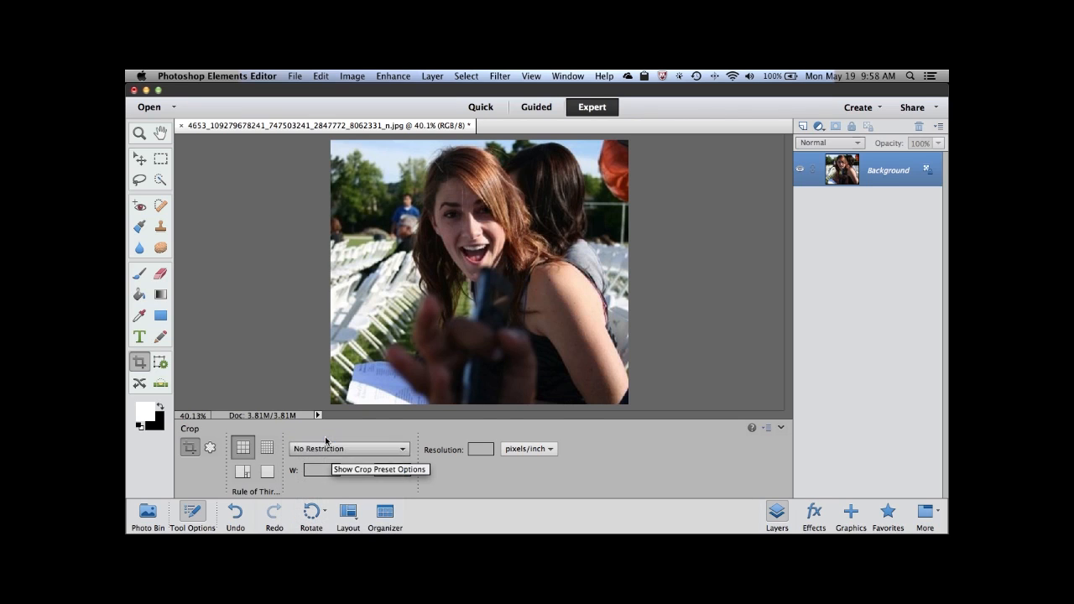
click(349, 450)
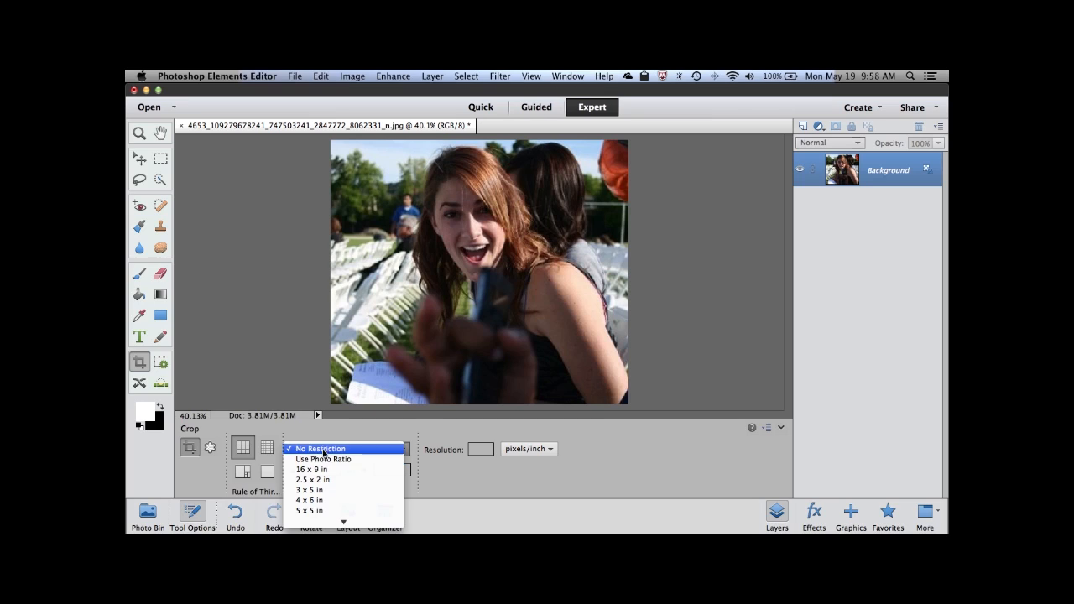
click(321, 448)
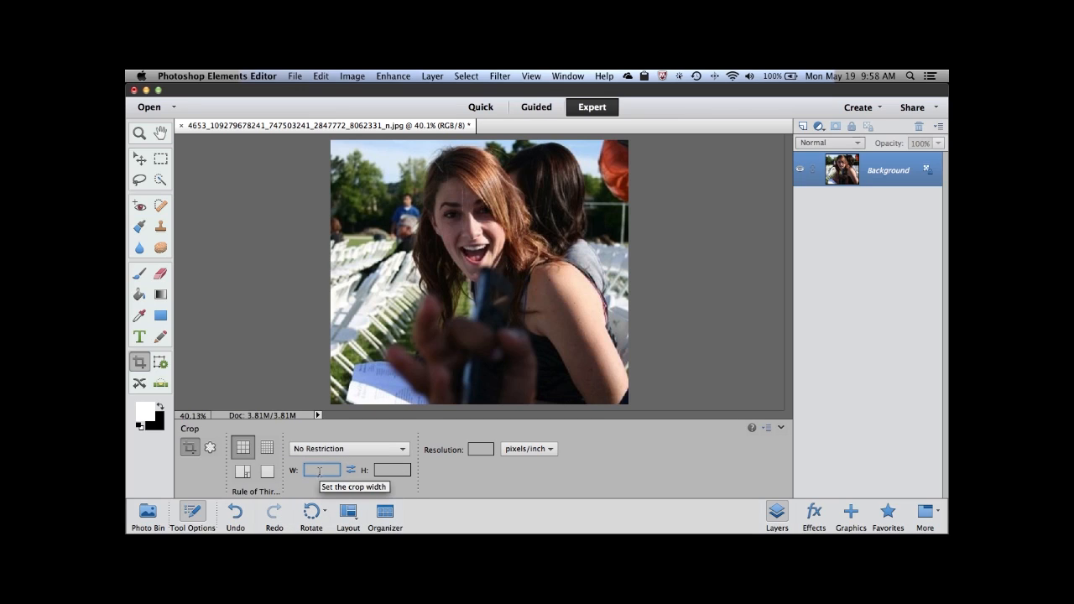
text(17 in)
click(391, 470)
text(11)
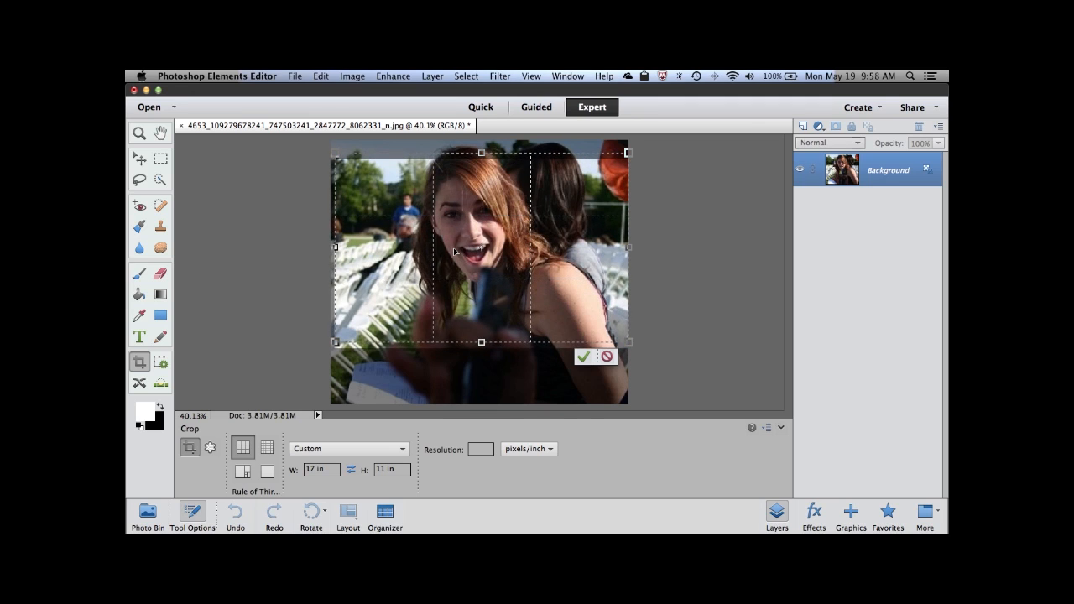
Step: Position the 17 × 11 inch crop box over the woman's face and shoulders and commit the crop
drag(453, 252, 483, 298)
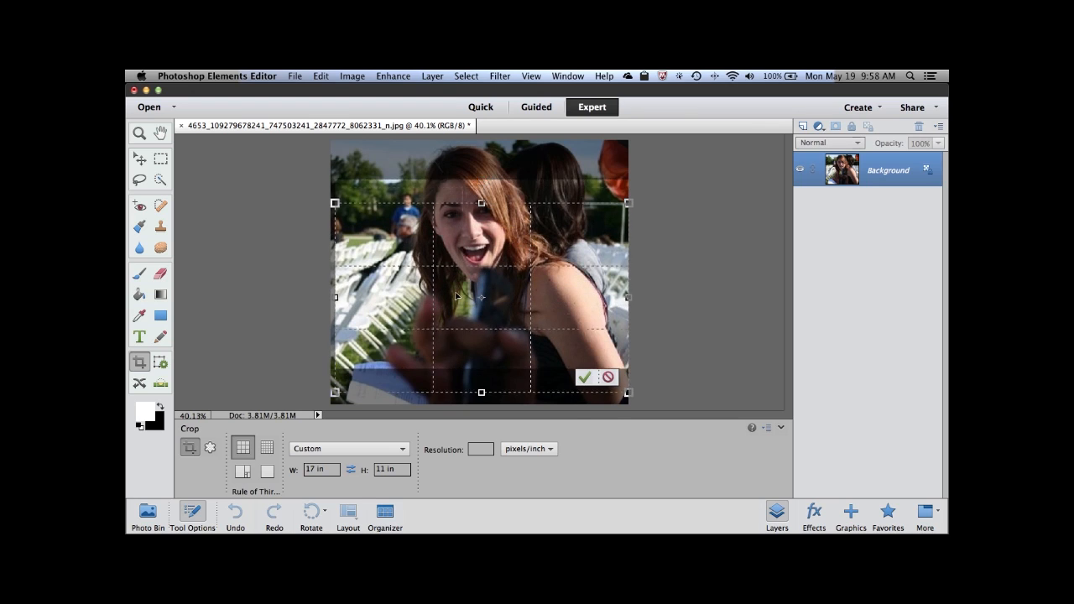
drag(457, 295, 457, 309)
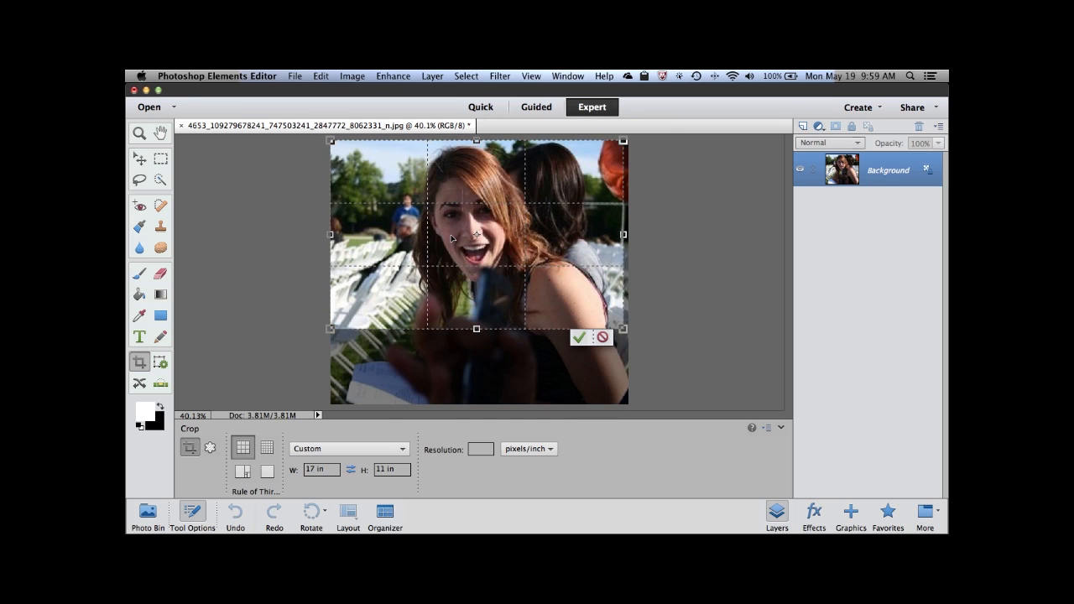
mouse_move(495, 314)
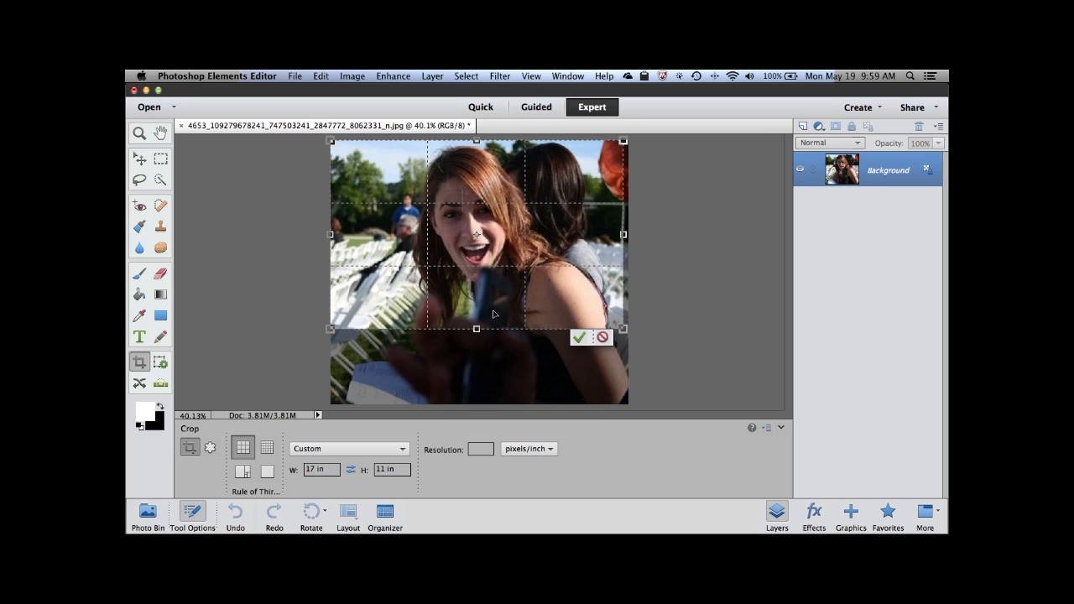
mouse_move(561, 221)
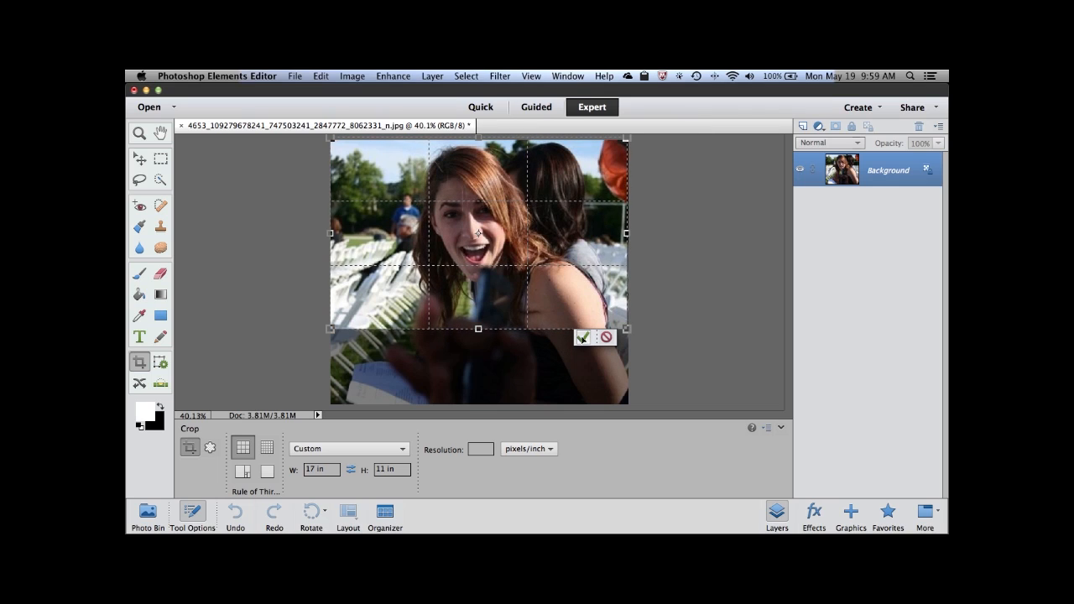
click(584, 337)
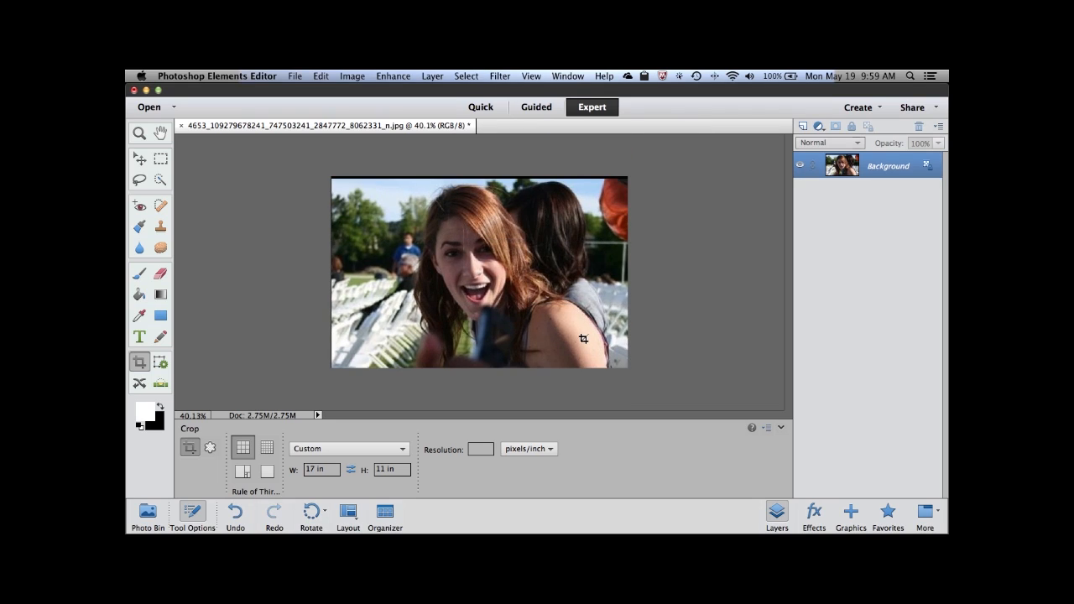
mouse_move(337, 275)
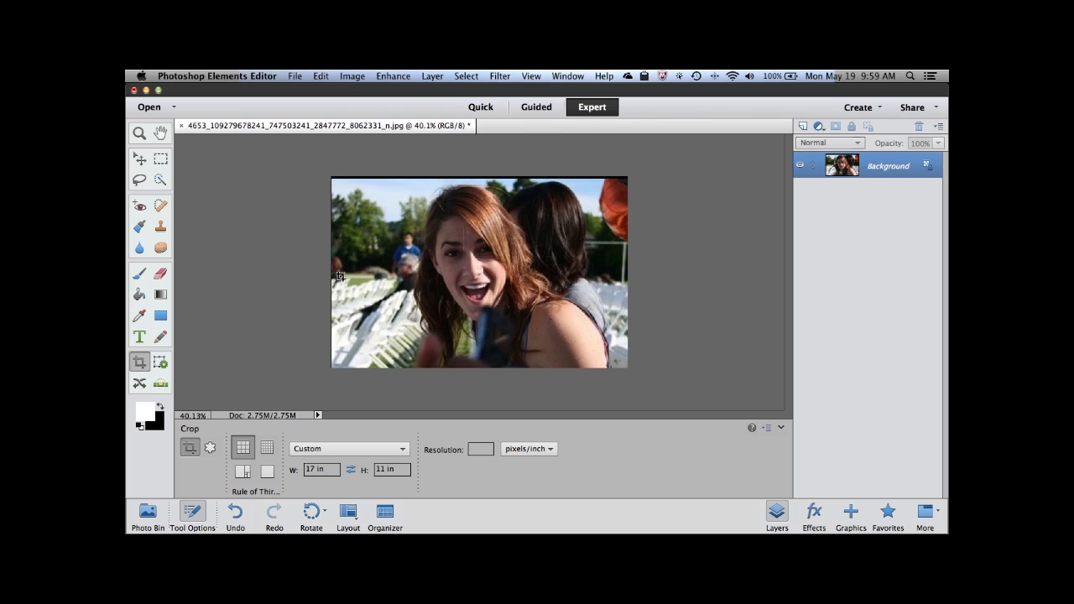
mouse_move(430, 171)
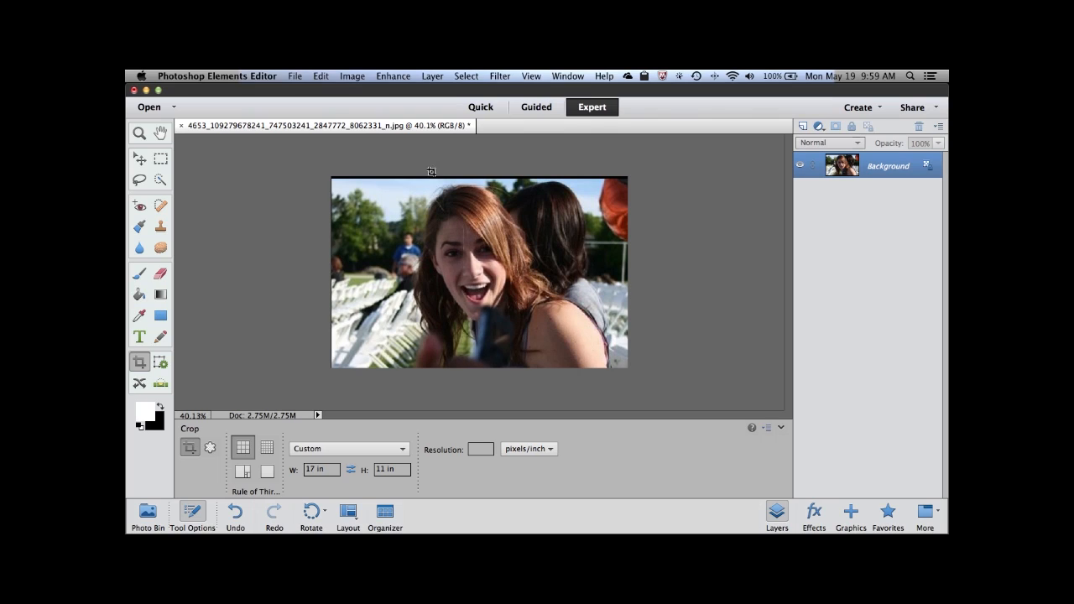
mouse_move(393, 394)
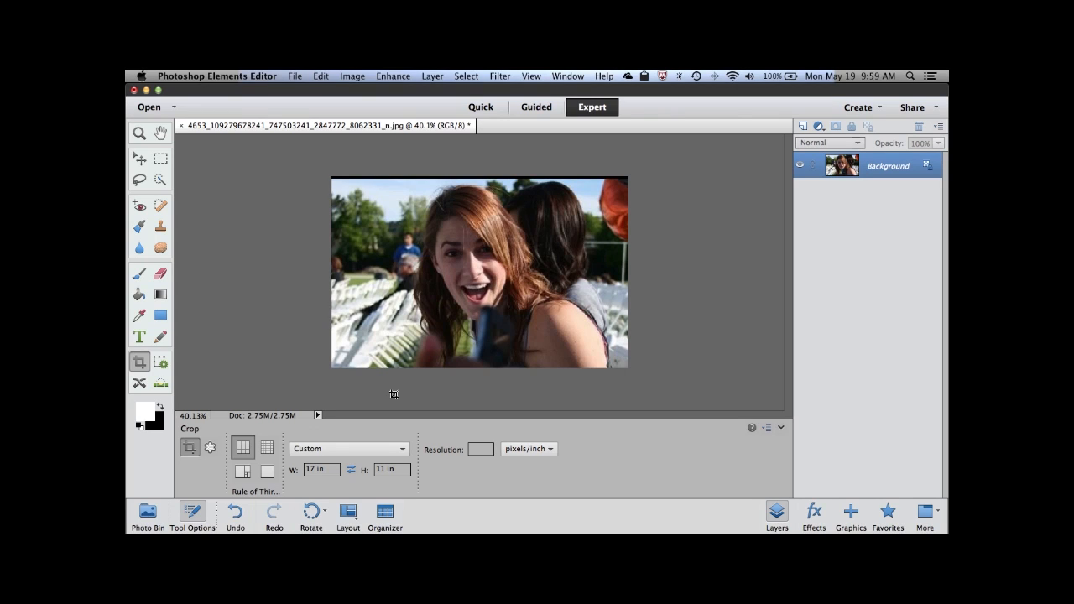
click(352, 76)
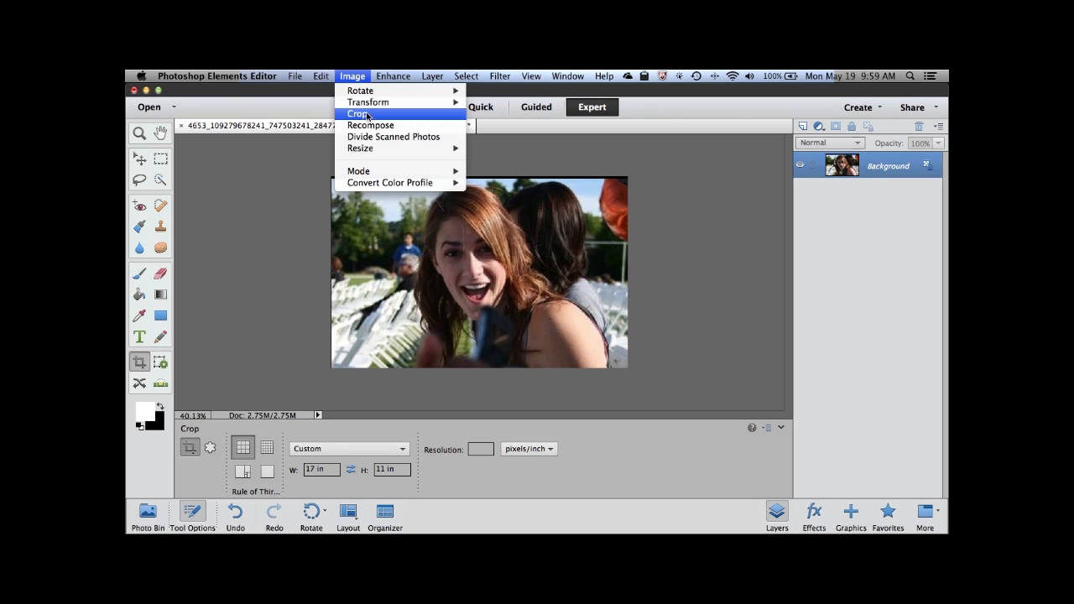
mouse_move(360, 147)
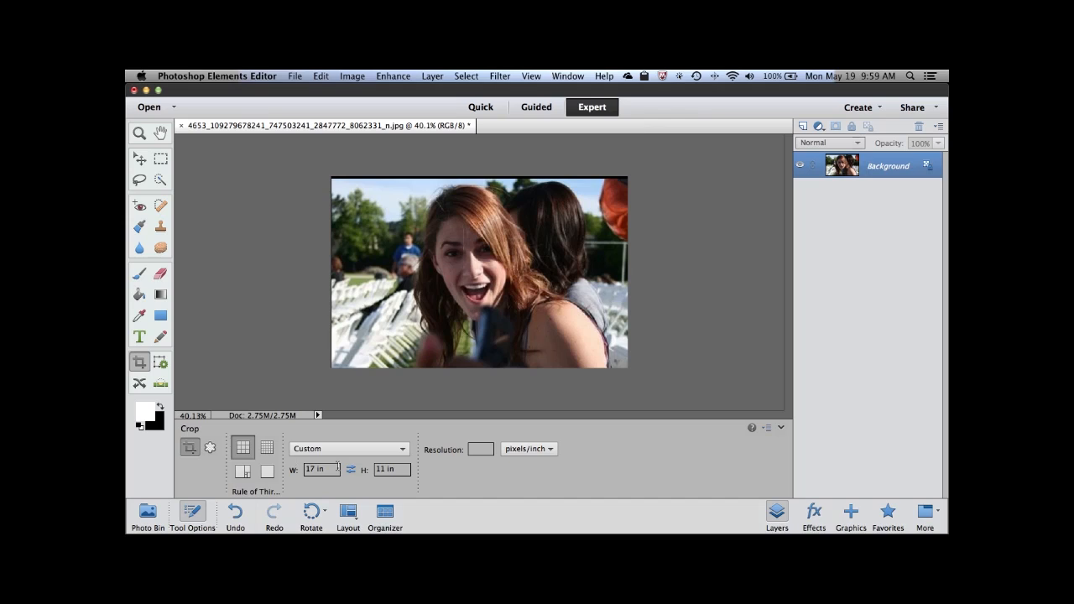
mouse_move(391, 470)
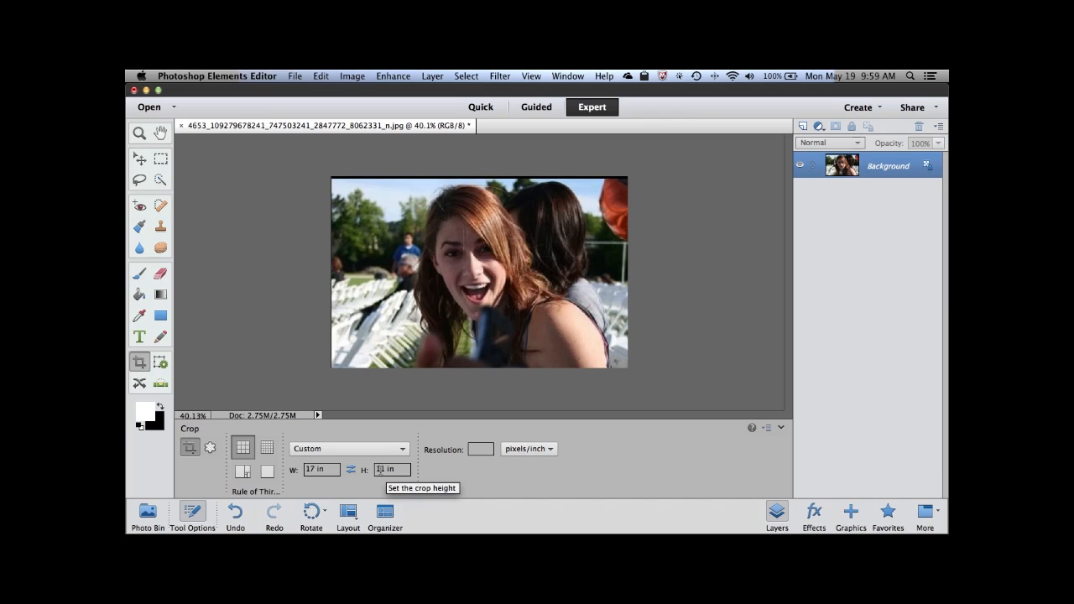
mouse_move(507, 294)
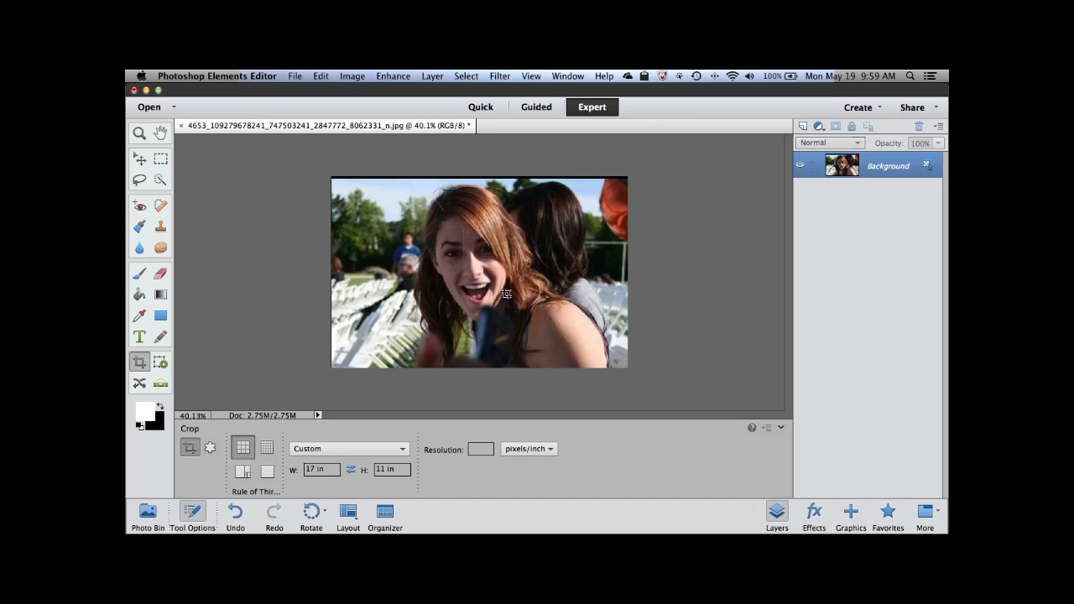